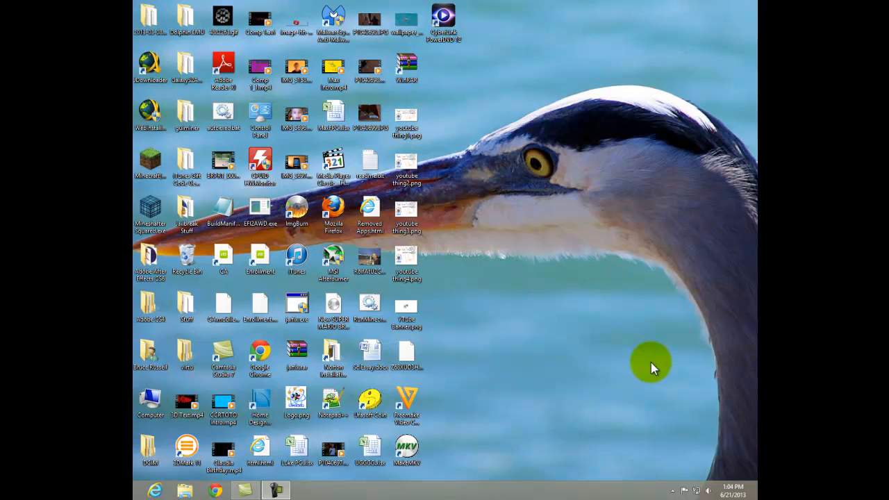
{"action": "mouse_move", "coordinate": [639, 372]}
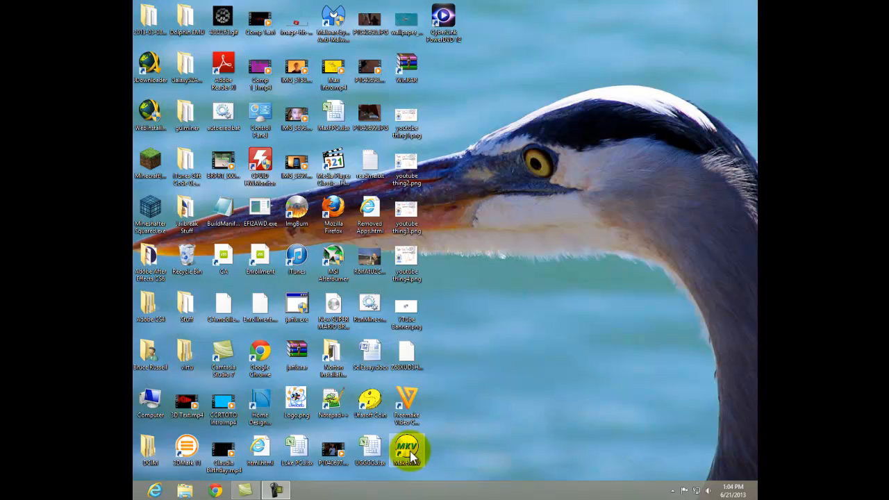
Launch MakeMKV, then close MakeMKV and HandBrake.
{"action": "double_click", "coordinate": [406, 448]}
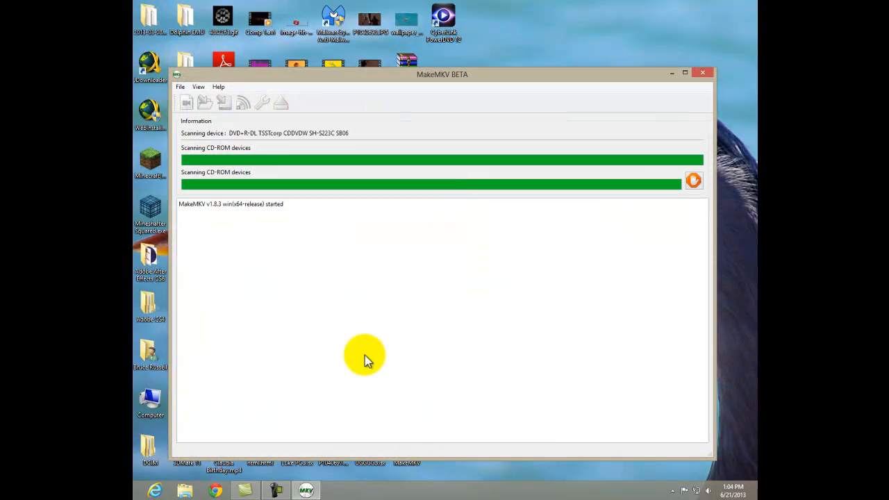
{"action": "mouse_move", "coordinate": [702, 76]}
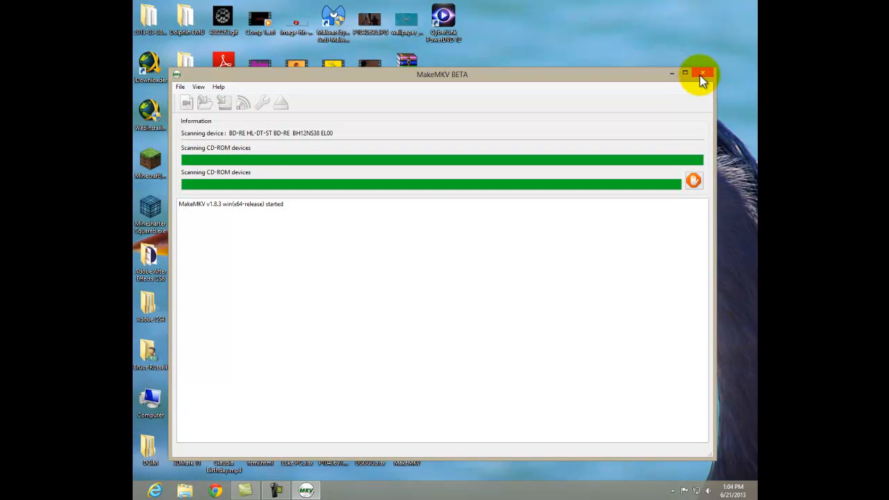
{"action": "left_click", "coordinate": [702, 73]}
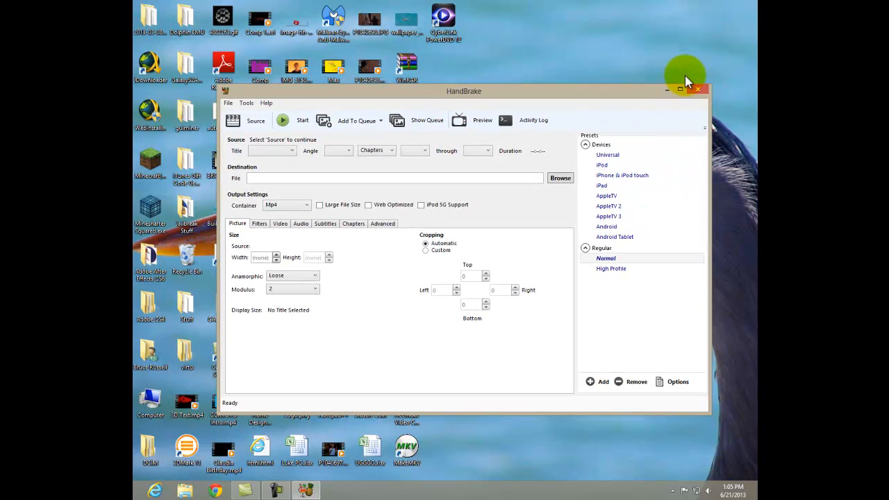
{"action": "left_click", "coordinate": [698, 89]}
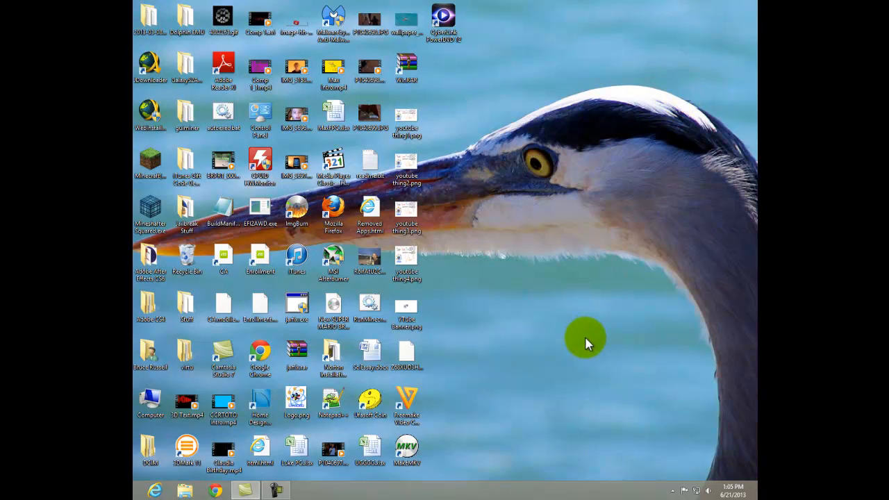
{"action": "mouse_move", "coordinate": [486, 494]}
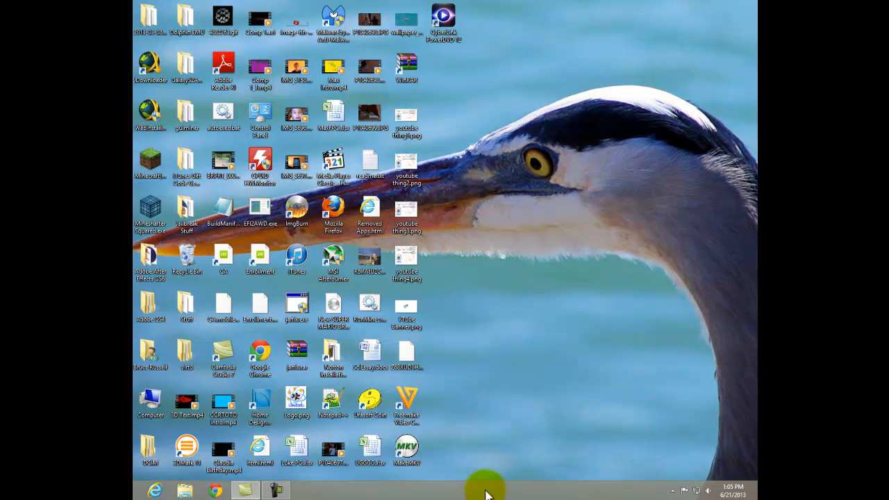
{"action": "mouse_move", "coordinate": [185, 490]}
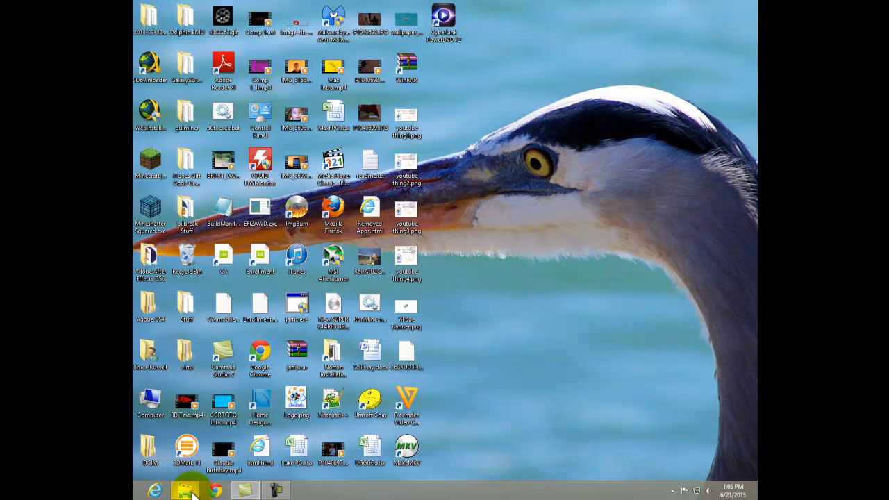
Browse the D: Video and Despicable_Me folders, then open the Dolphin Tale Blu-ray disc.
{"action": "left_click", "coordinate": [184, 491]}
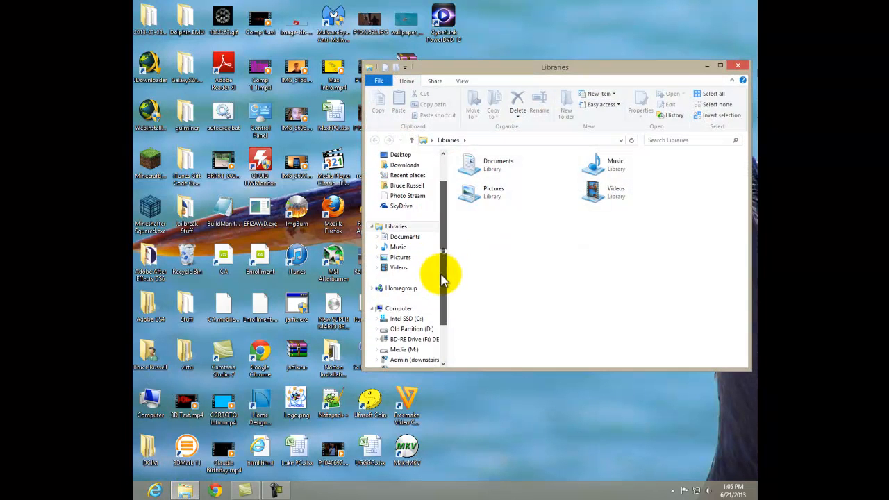
{"action": "left_click", "coordinate": [411, 328]}
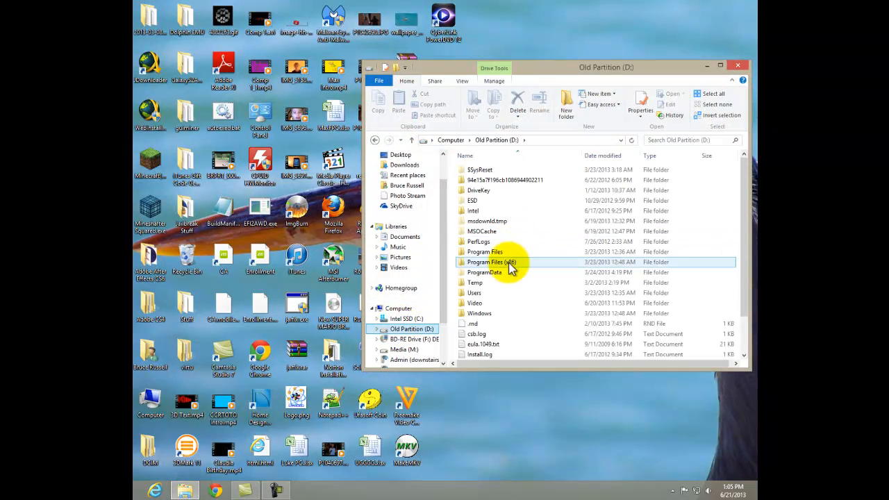
{"action": "double_click", "coordinate": [475, 303]}
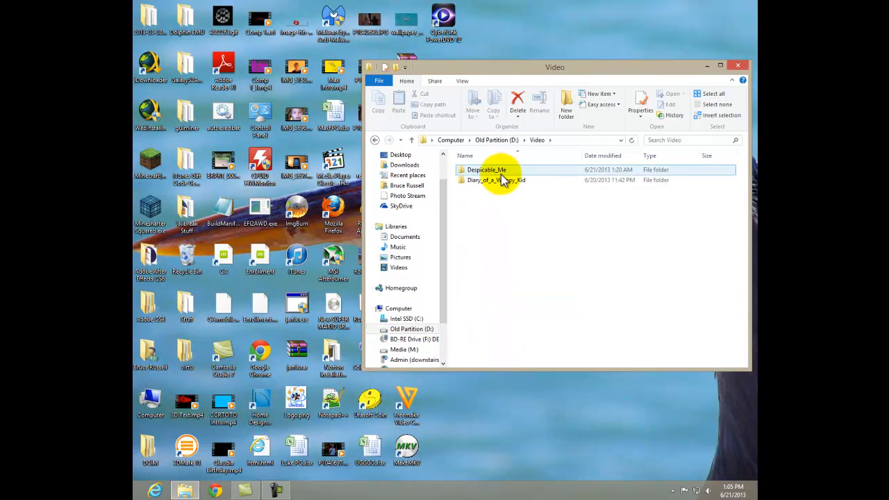
{"action": "double_click", "coordinate": [486, 169]}
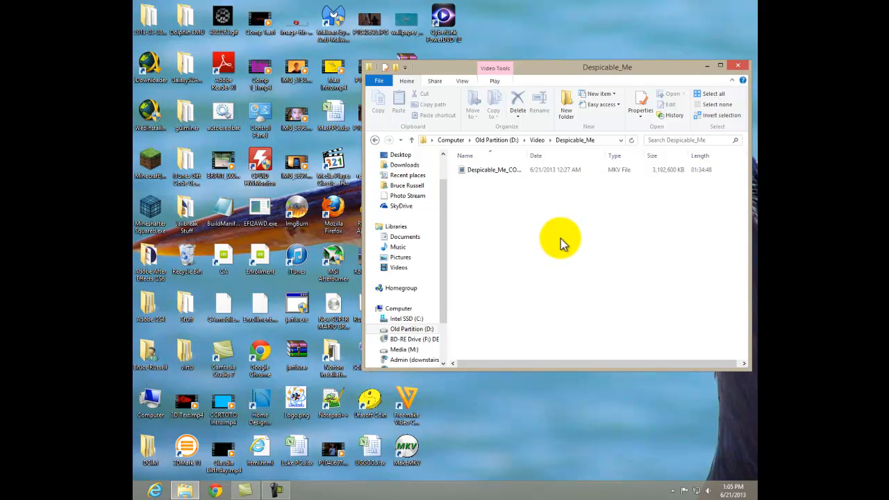
{"action": "mouse_move", "coordinate": [562, 208]}
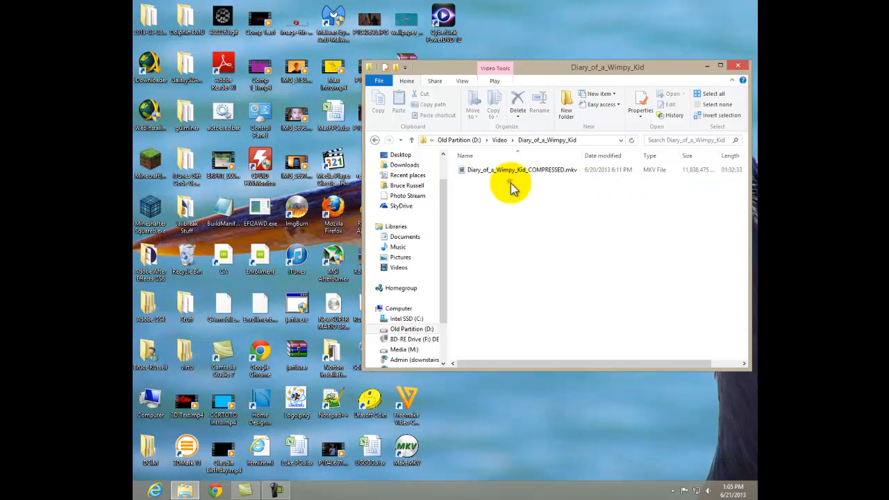
{"action": "left_click", "coordinate": [521, 170]}
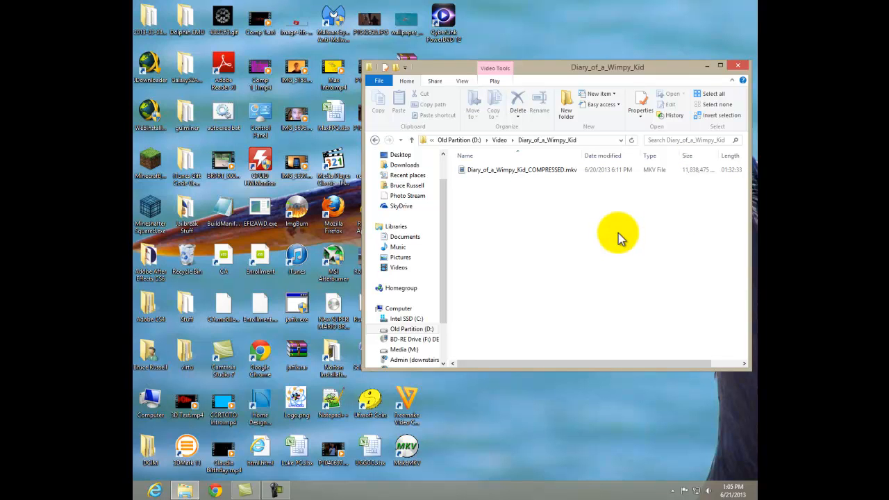
{"action": "mouse_move", "coordinate": [616, 233]}
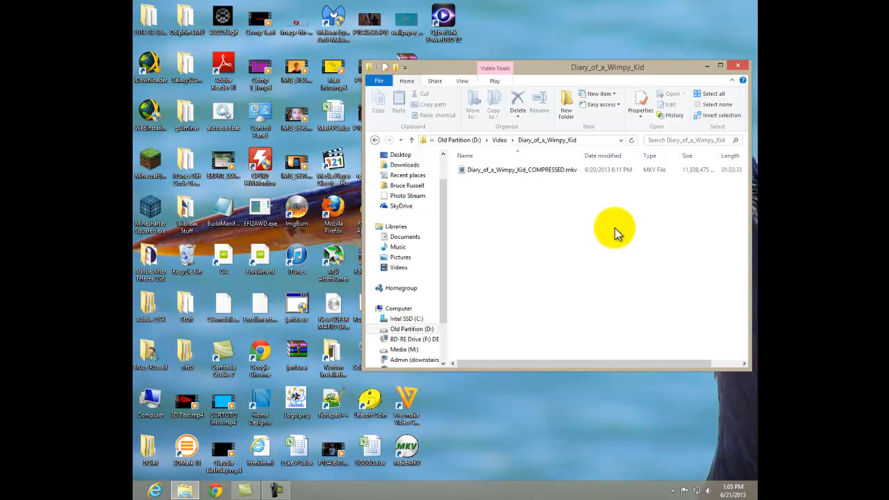
{"action": "mouse_move", "coordinate": [613, 221]}
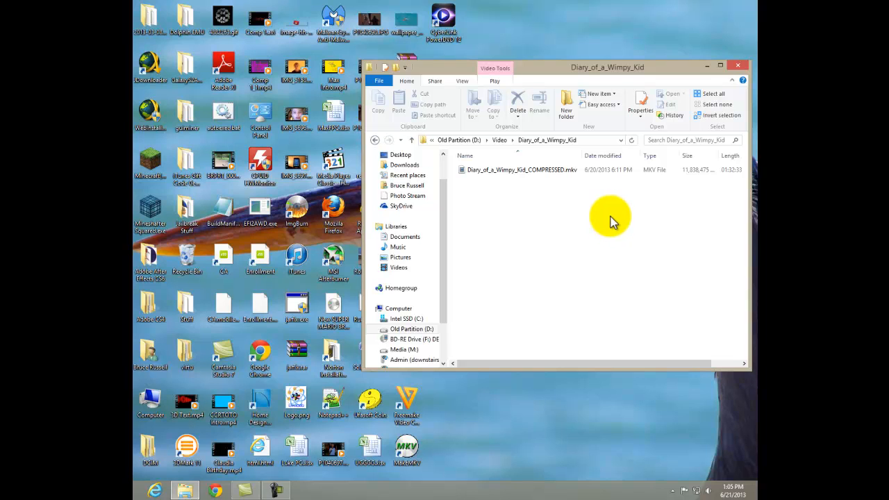
{"action": "mouse_move", "coordinate": [617, 208]}
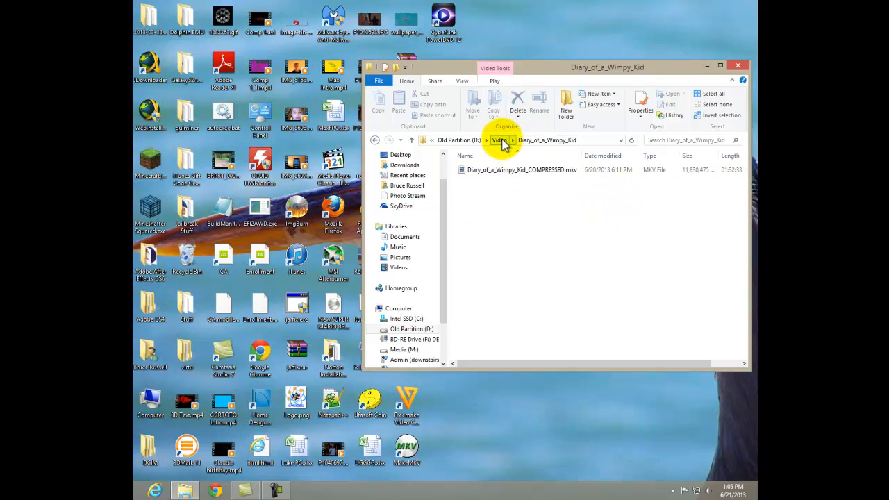
{"action": "left_click", "coordinate": [499, 140]}
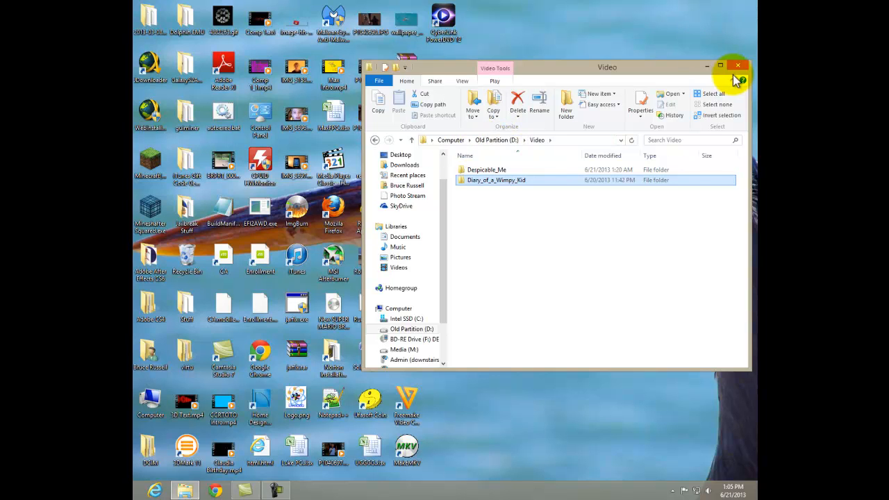
{"action": "left_click", "coordinate": [738, 66]}
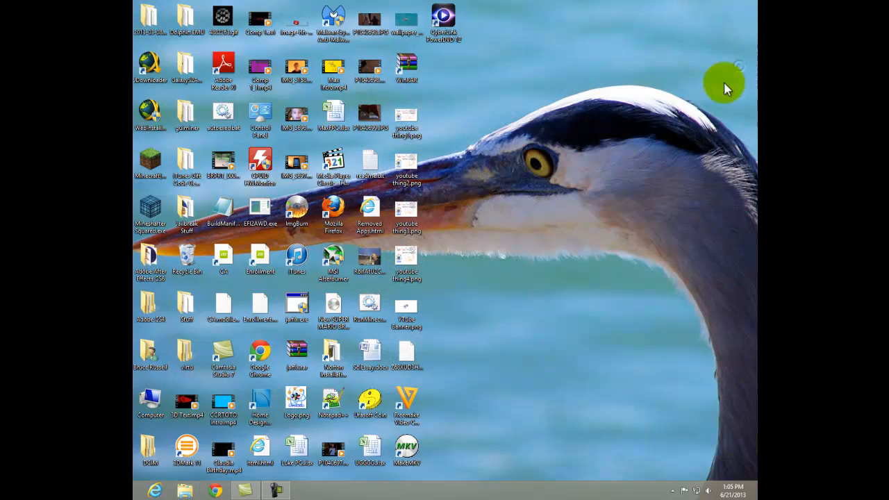
{"action": "mouse_move", "coordinate": [732, 157]}
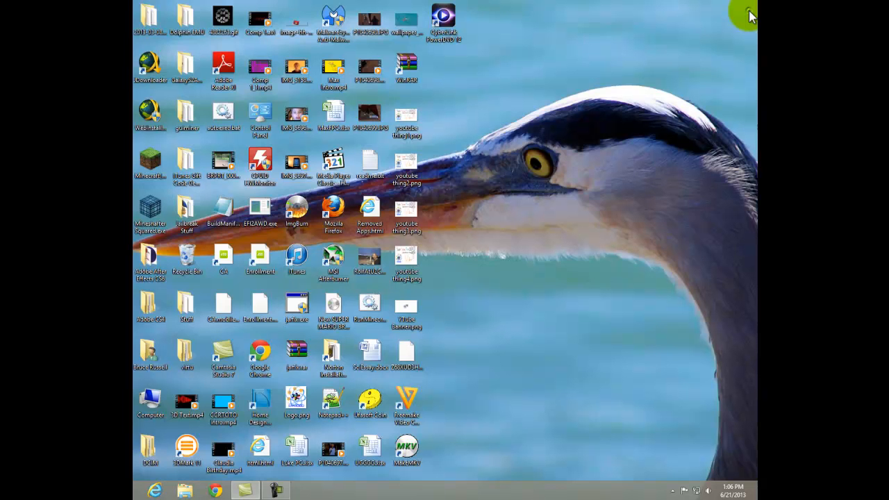
{"action": "mouse_move", "coordinate": [523, 221]}
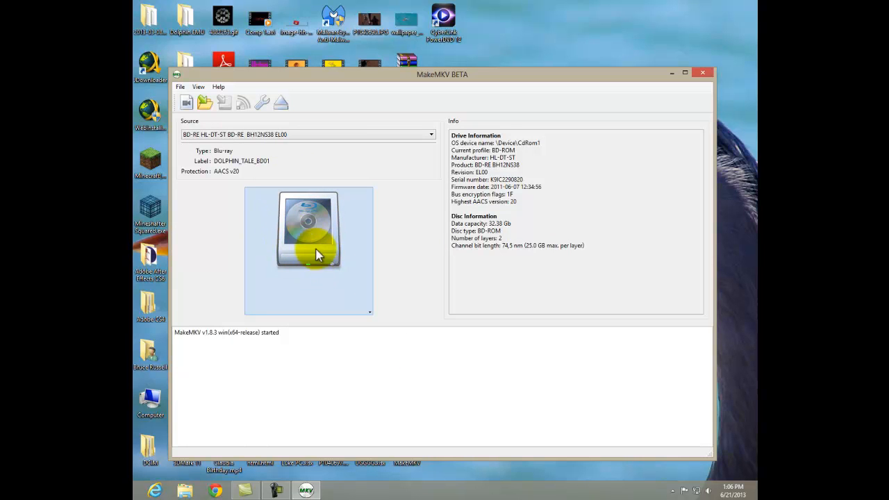
{"action": "mouse_move", "coordinate": [320, 245]}
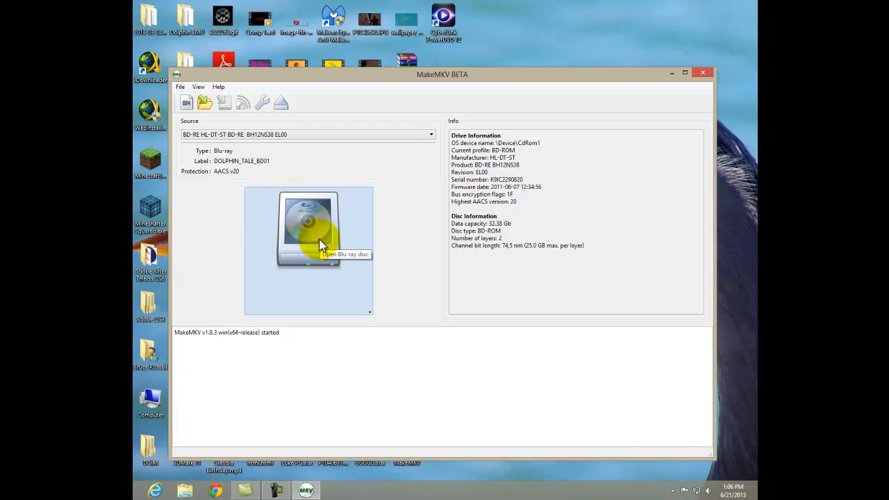
{"action": "left_click", "coordinate": [308, 230]}
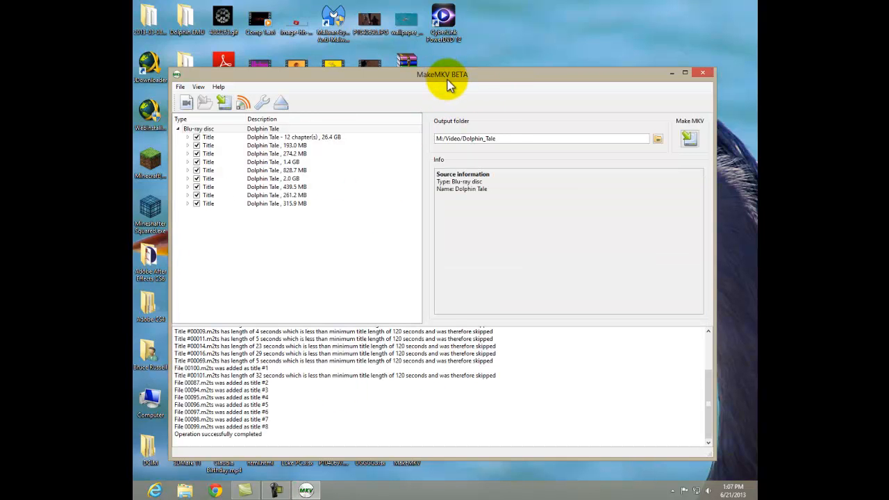
{"action": "mouse_move", "coordinate": [424, 424]}
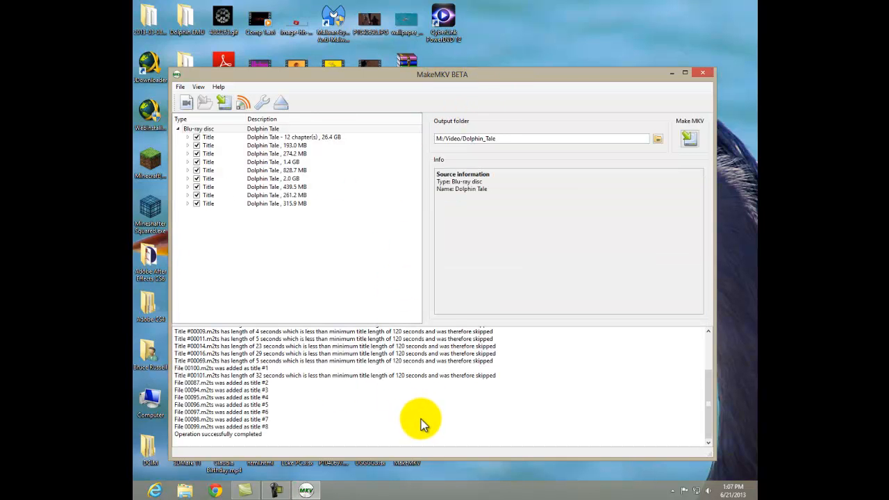
Keep the 26.4 GB main title, uncheck the 193.0 MB title, and expand the main title's tracks.
{"action": "left_click", "coordinate": [292, 136]}
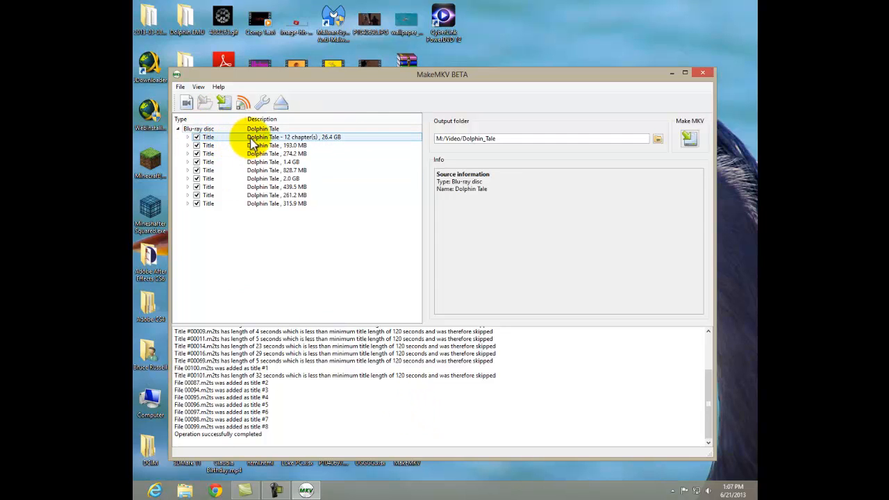
{"action": "mouse_move", "coordinate": [327, 143]}
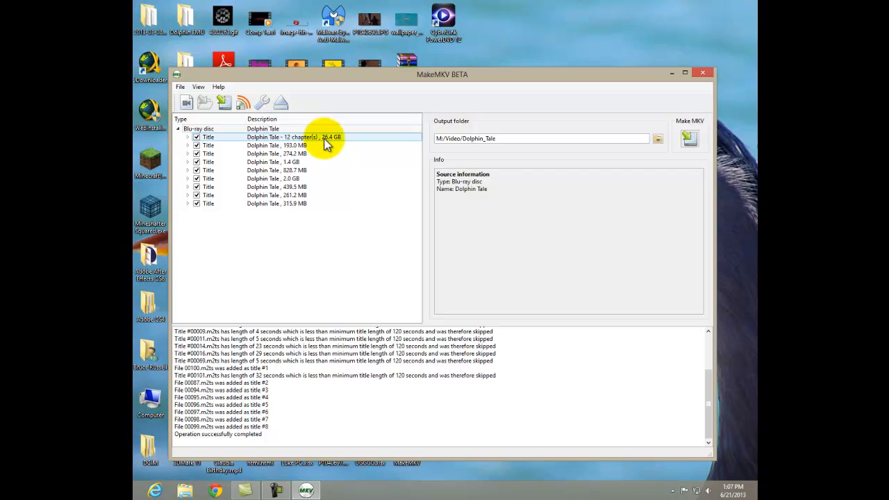
{"action": "mouse_move", "coordinate": [313, 143]}
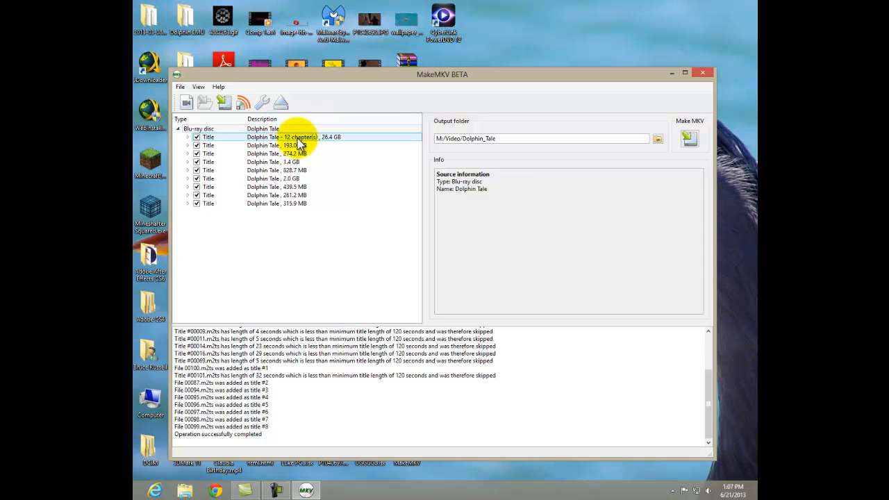
{"action": "mouse_move", "coordinate": [340, 141]}
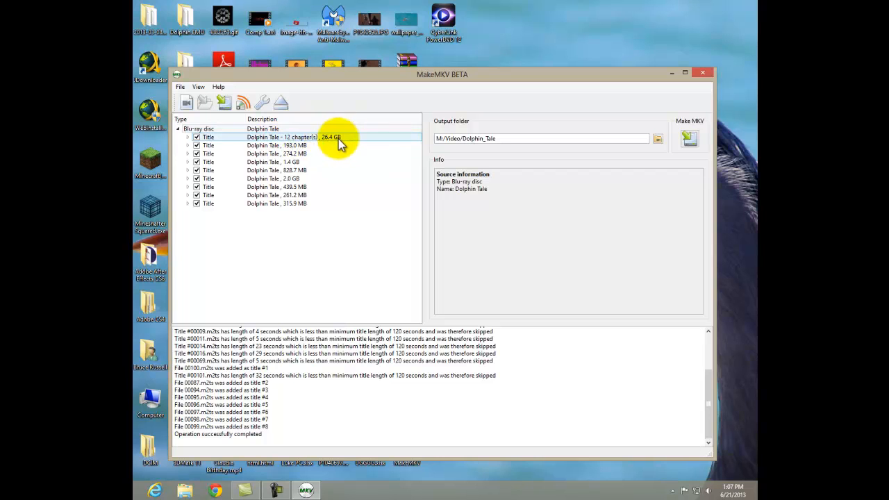
{"action": "mouse_move", "coordinate": [323, 144]}
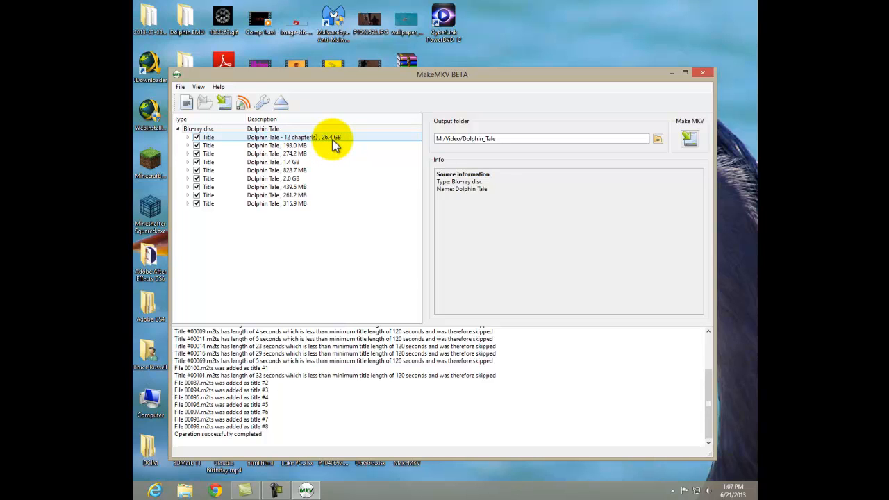
{"action": "mouse_move", "coordinate": [202, 148]}
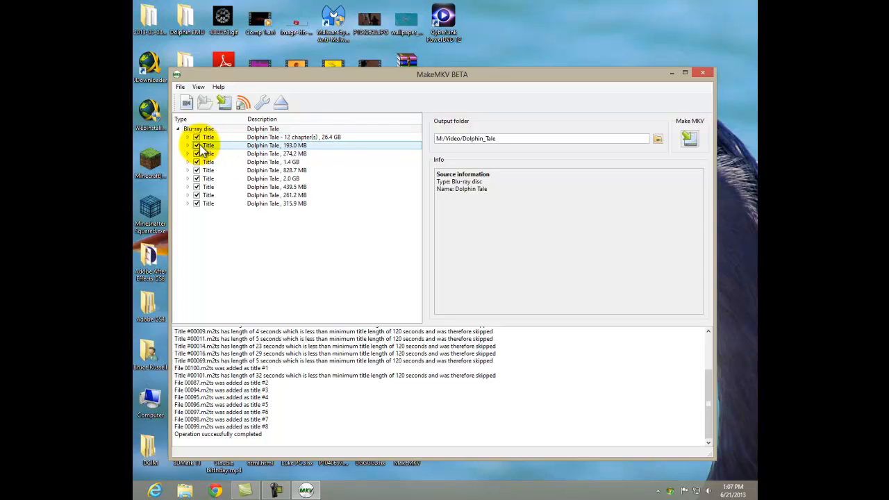
{"action": "left_click", "coordinate": [197, 170]}
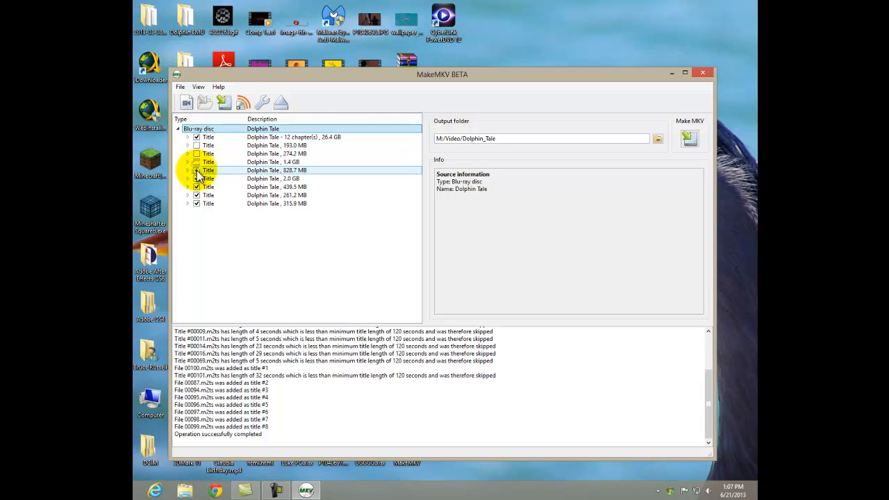
{"action": "right_click", "coordinate": [209, 195]}
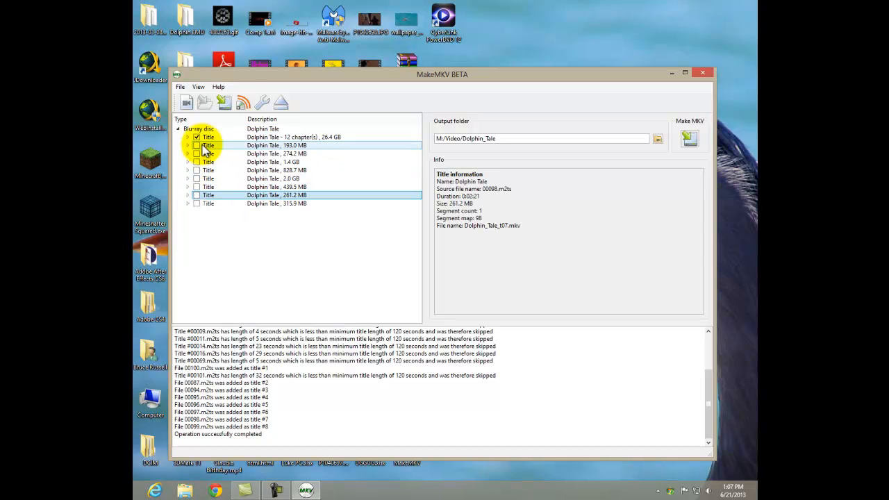
{"action": "left_click", "coordinate": [188, 136]}
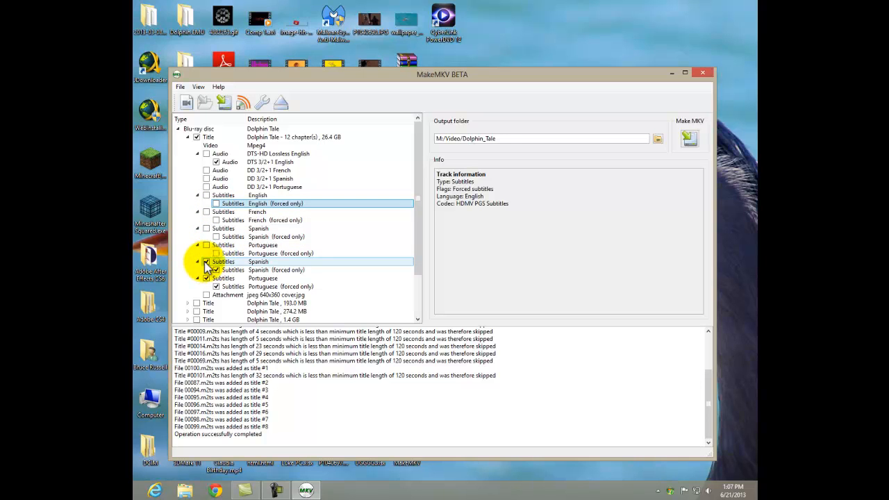
Uncheck the Spanish and Portuguese subtitles and inspect the French and English DTS audio tracks.
{"action": "left_click", "coordinate": [216, 286]}
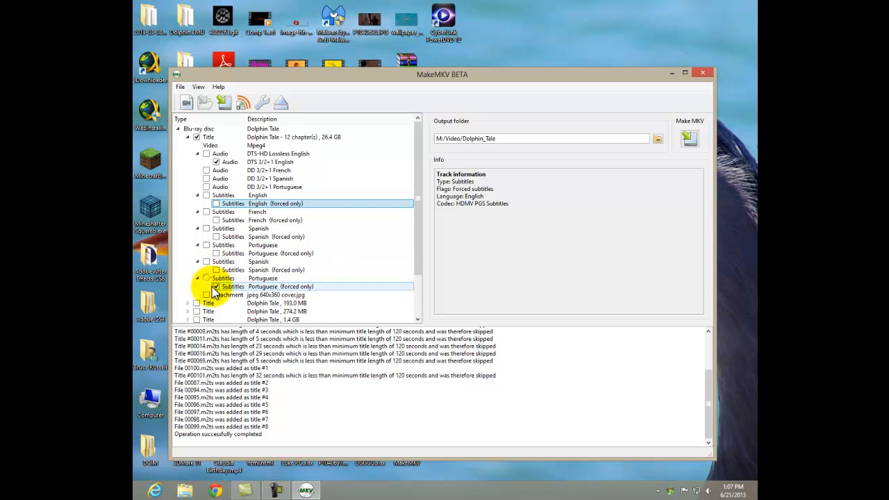
{"action": "left_click", "coordinate": [206, 294]}
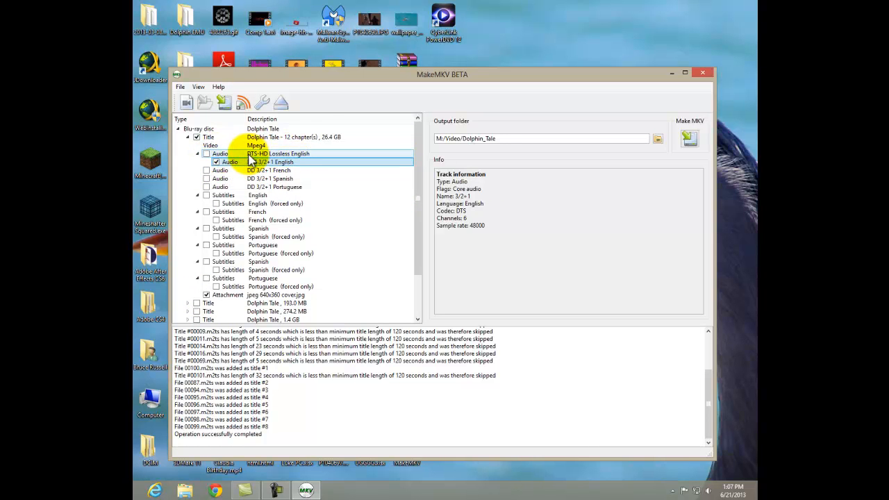
{"action": "left_click", "coordinate": [269, 170]}
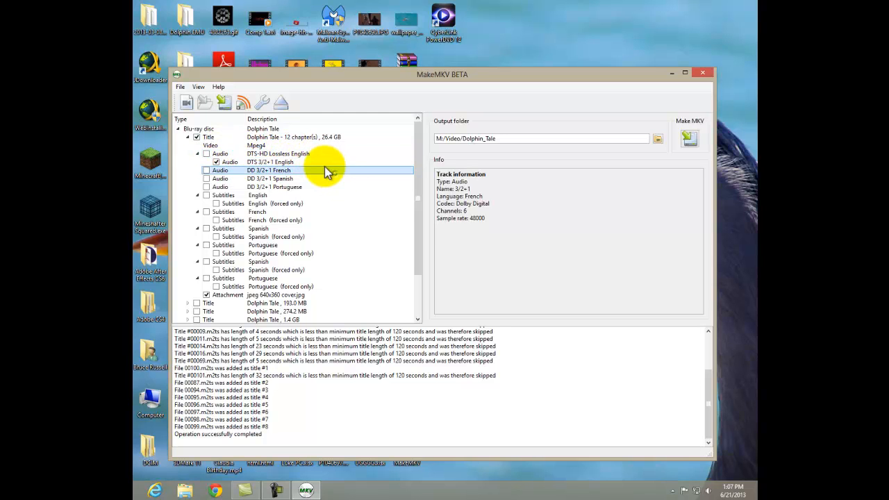
{"action": "left_click", "coordinate": [271, 162]}
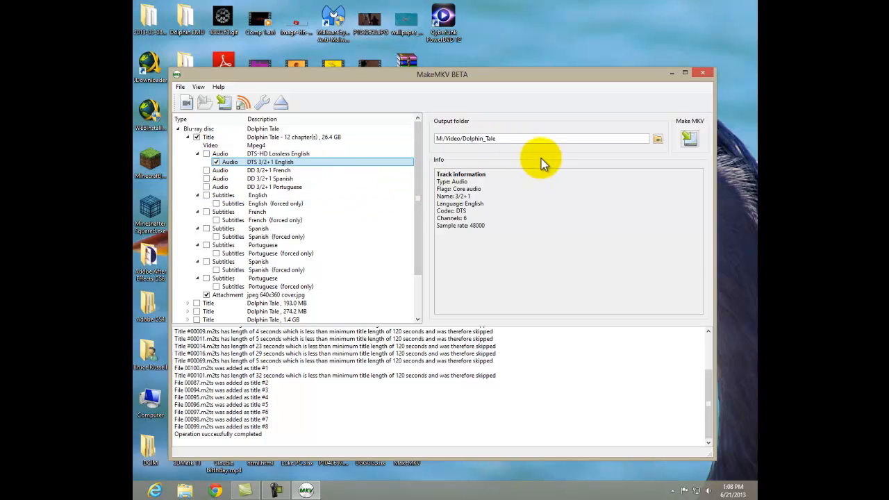
{"action": "mouse_move", "coordinate": [476, 138]}
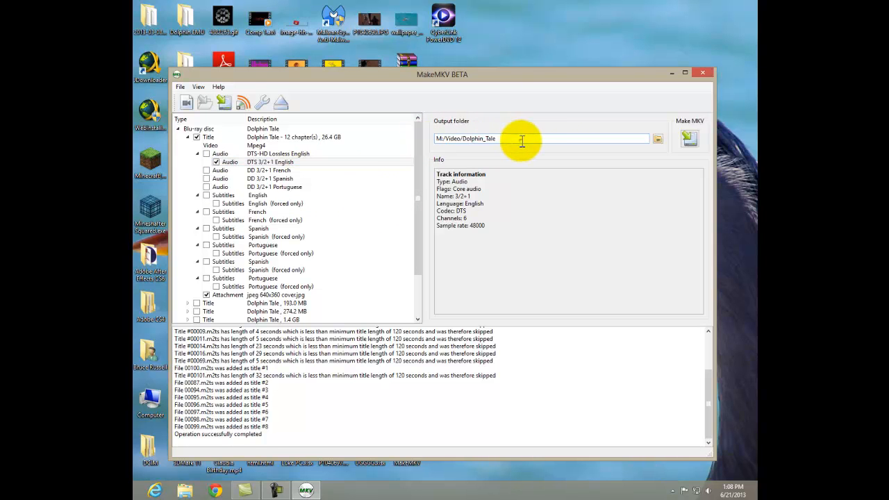
Rip the main title to MKV, creating the Dolphin_Tale output folder, and dismiss the completion message.
{"action": "left_click", "coordinate": [690, 137]}
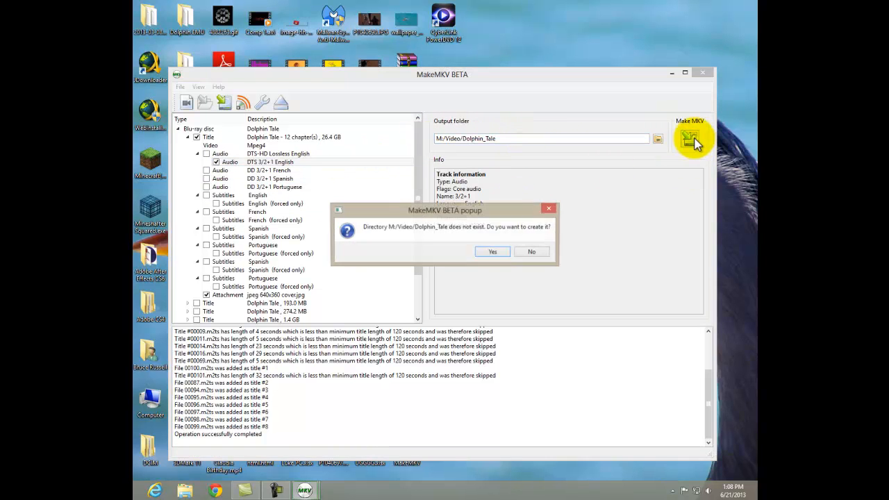
{"action": "left_click", "coordinate": [492, 252]}
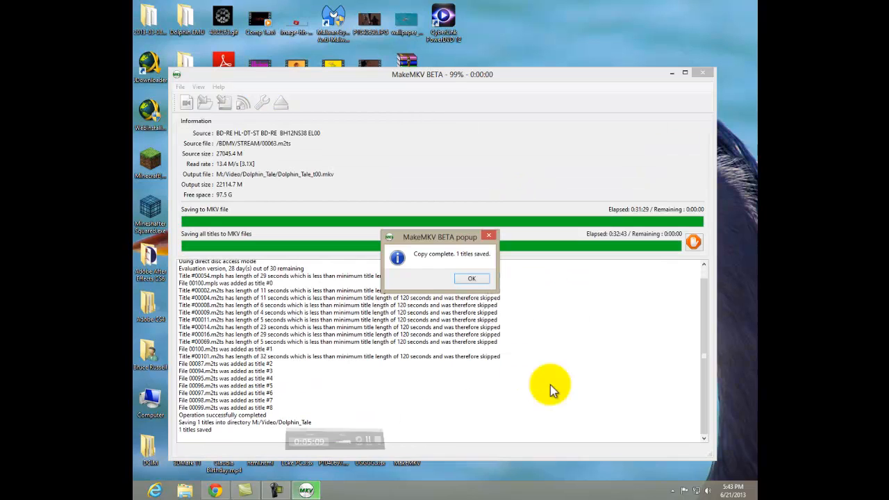
{"action": "mouse_move", "coordinate": [476, 218]}
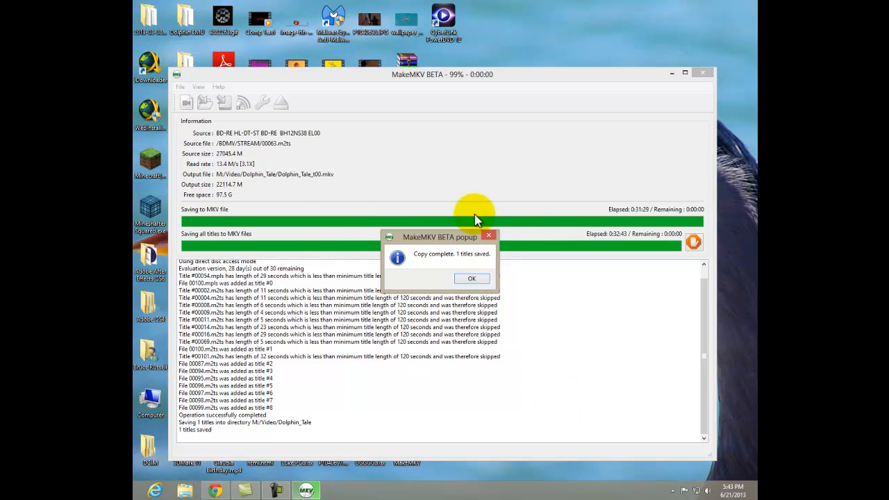
{"action": "mouse_move", "coordinate": [368, 210]}
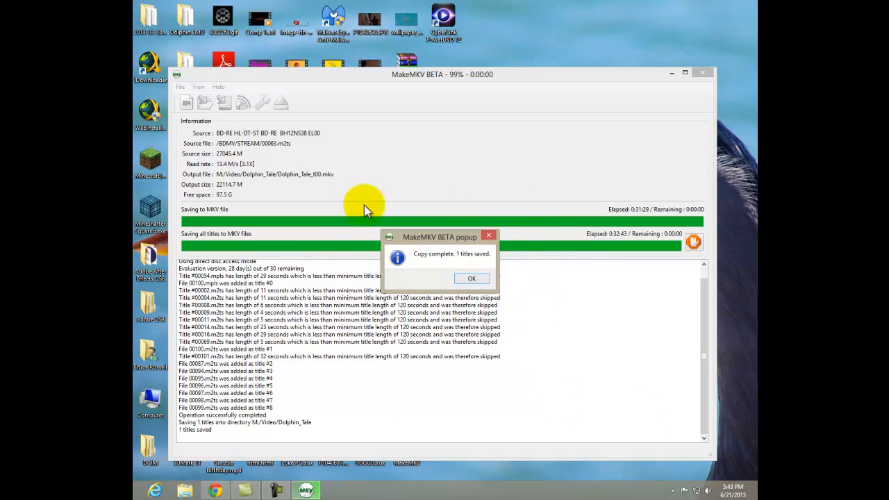
{"action": "mouse_move", "coordinate": [471, 278]}
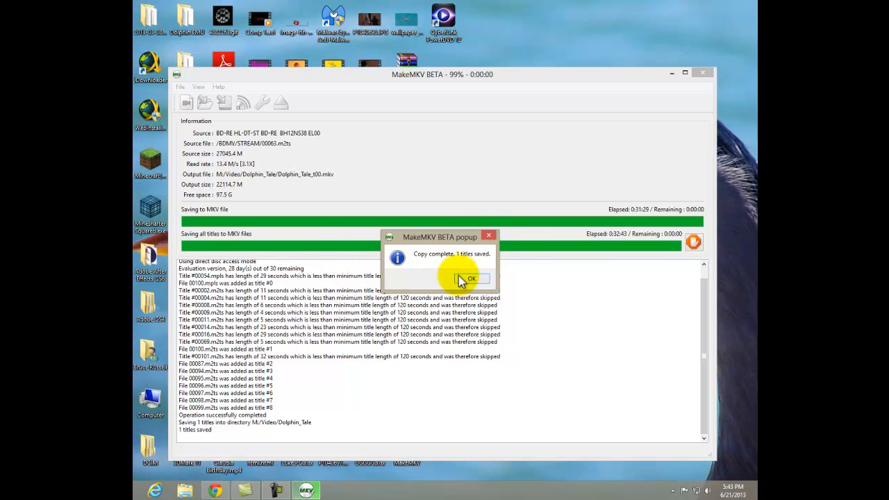
{"action": "left_click", "coordinate": [470, 278]}
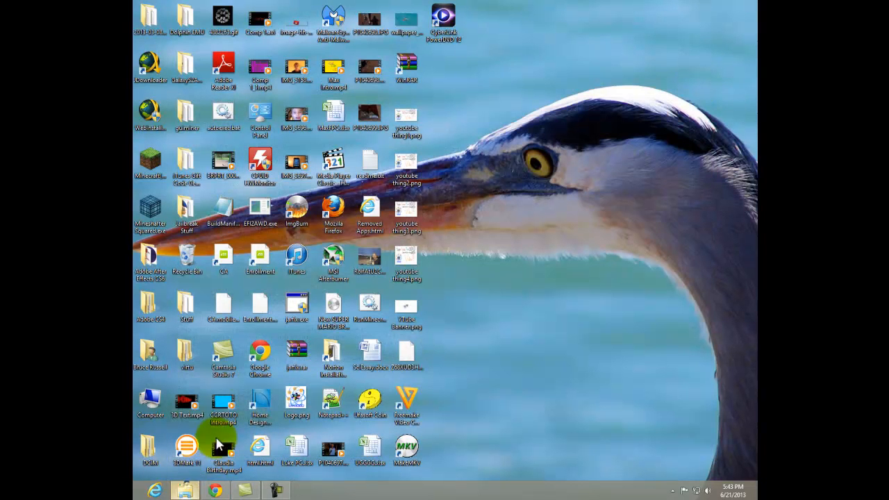
Show M:\Video\Dolphin_Tale in Details view, listing the 22.6 GB Dolphin_Tale_t00.mkv.
{"action": "left_click", "coordinate": [184, 490]}
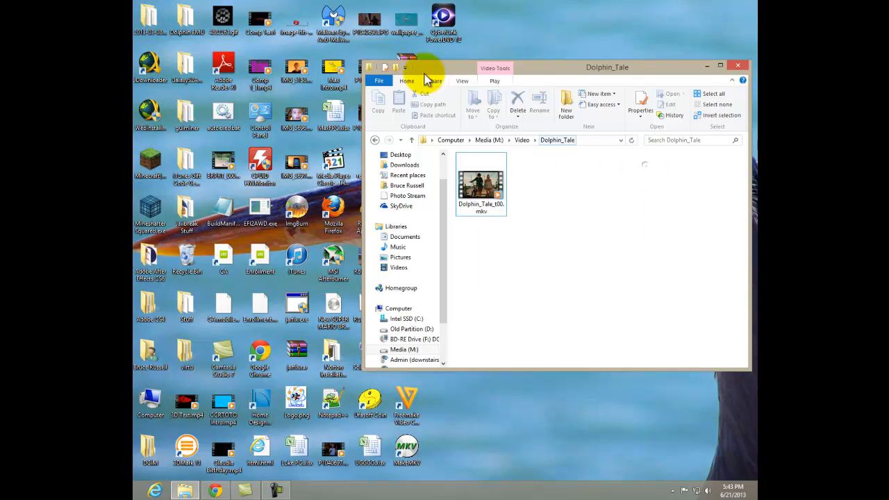
{"action": "left_click", "coordinate": [462, 80]}
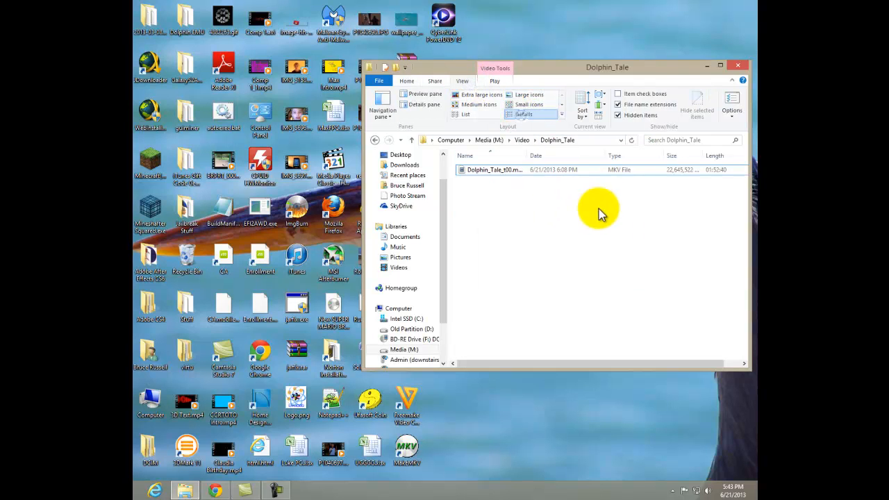
{"action": "mouse_move", "coordinate": [590, 234]}
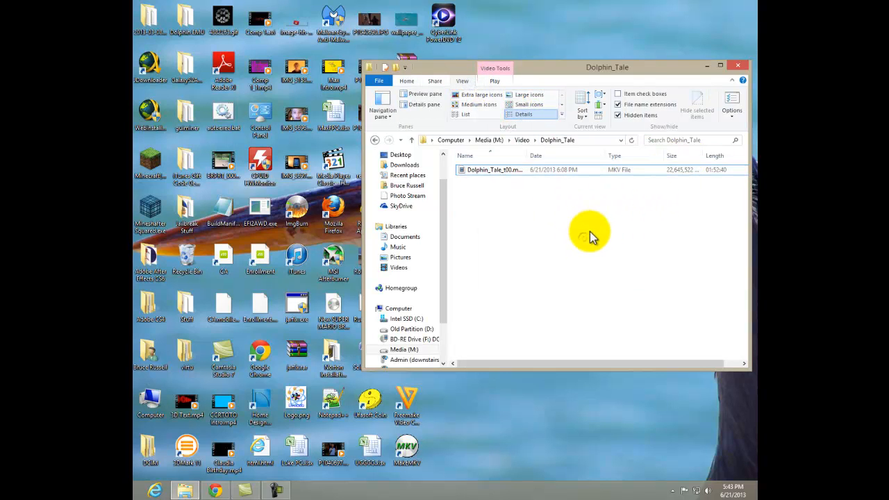
{"action": "mouse_move", "coordinate": [528, 410]}
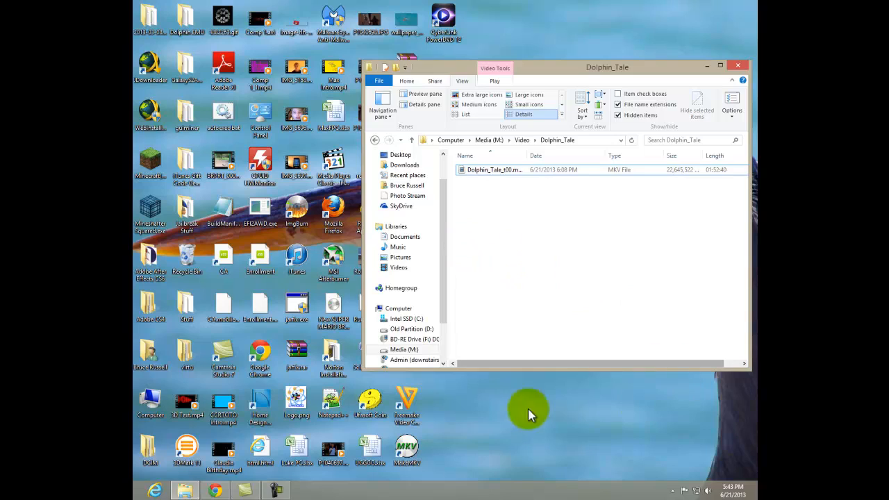
{"action": "key", "text": "Super"}
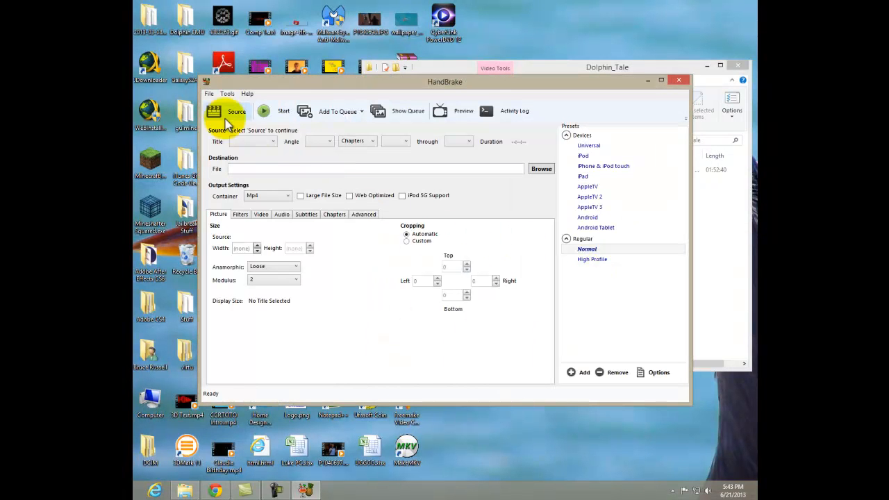
Load Dolphin_Tale_t00.mkv from the Media drive's Dolphin_Tale folder as HandBrake's source.
{"action": "left_click", "coordinate": [236, 112]}
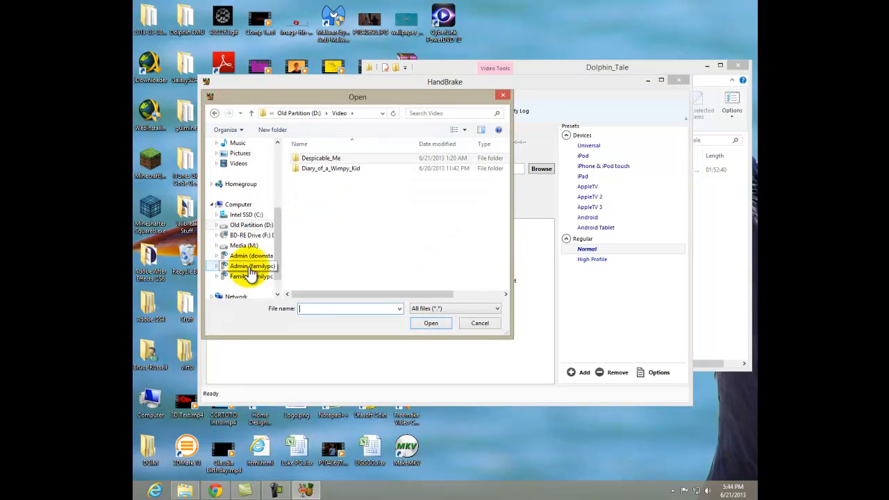
{"action": "left_click", "coordinate": [244, 245]}
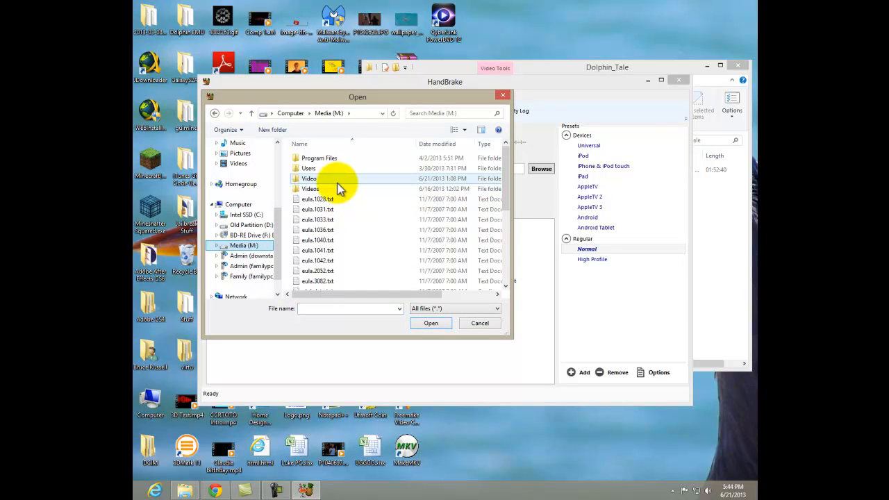
{"action": "double_click", "coordinate": [310, 179]}
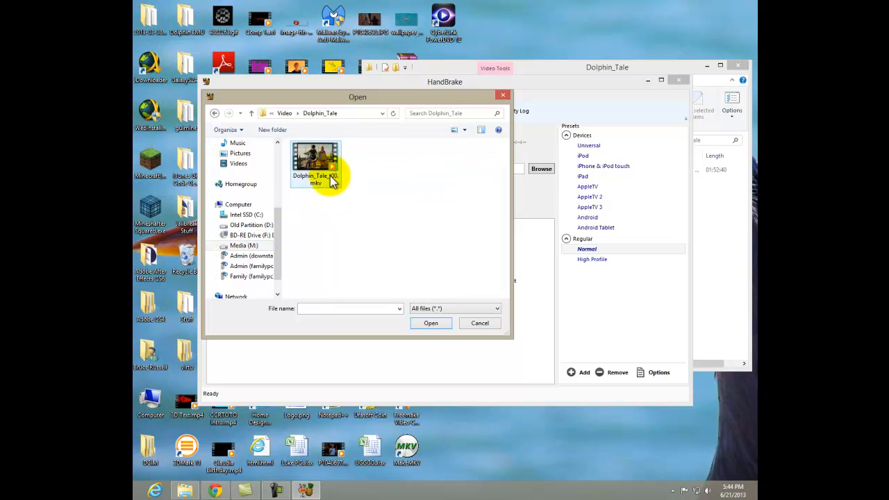
{"action": "left_click", "coordinate": [315, 158]}
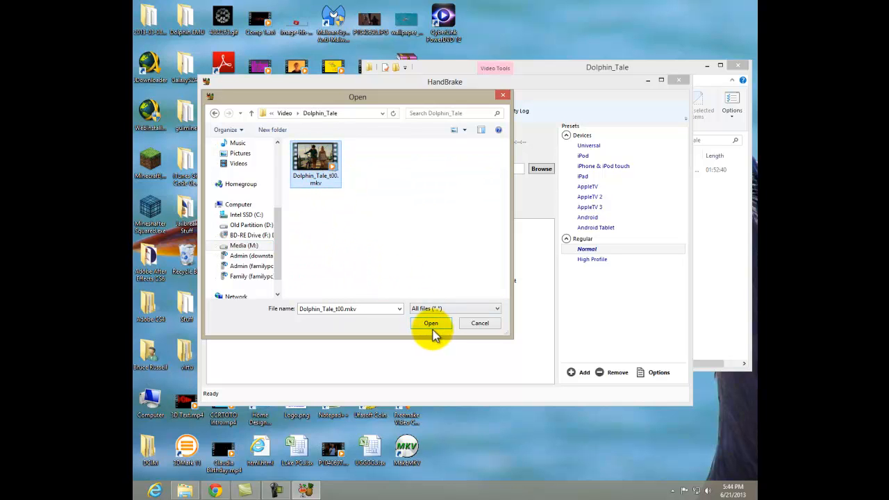
{"action": "left_click", "coordinate": [431, 323]}
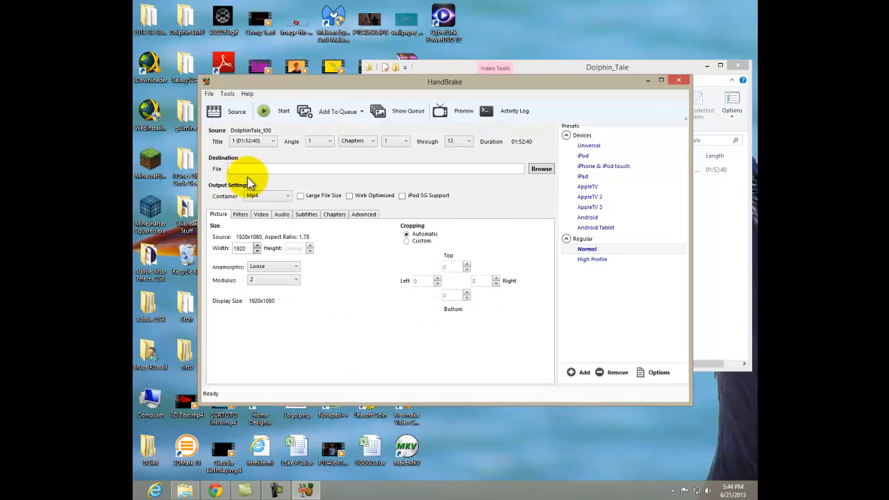
Set the container to MKV, keep the H.264 codec, and drag quality to RF 51.
{"action": "left_click", "coordinate": [268, 196]}
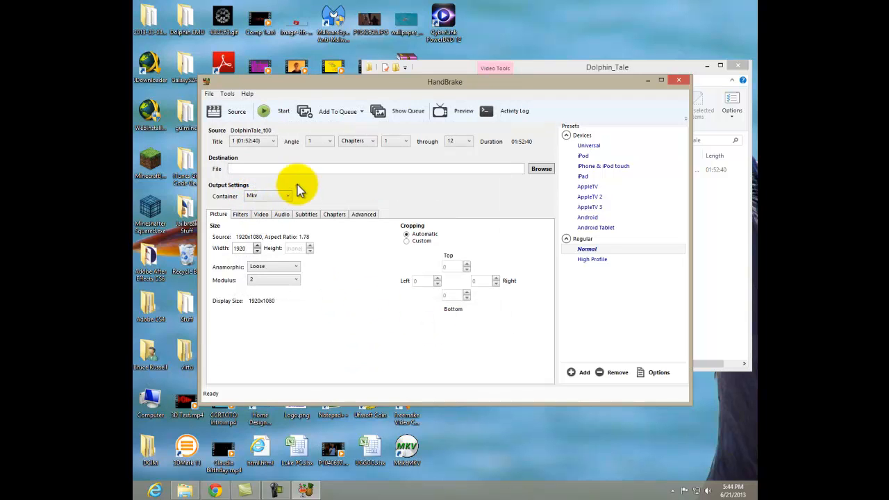
{"action": "mouse_move", "coordinate": [330, 228]}
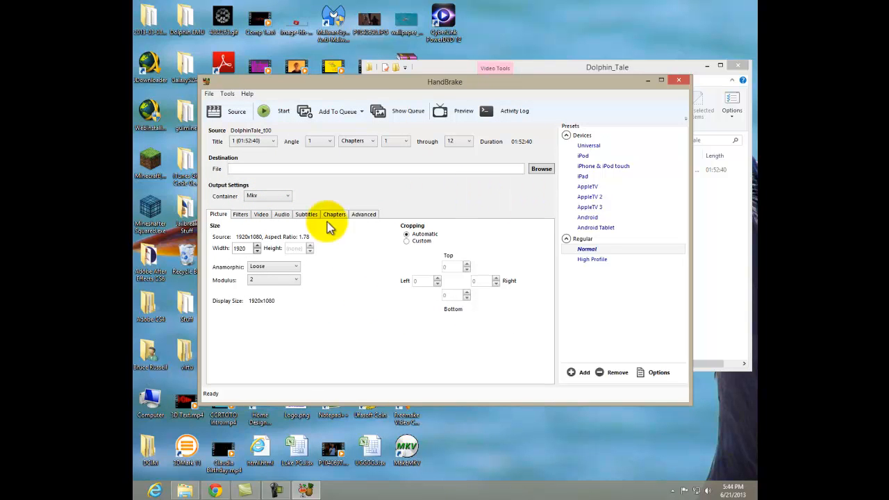
{"action": "mouse_move", "coordinate": [282, 223]}
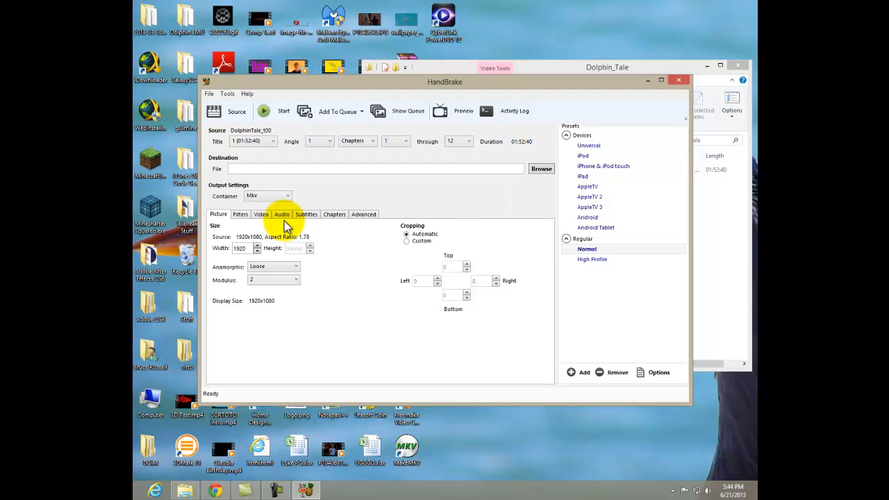
{"action": "left_click", "coordinate": [262, 214]}
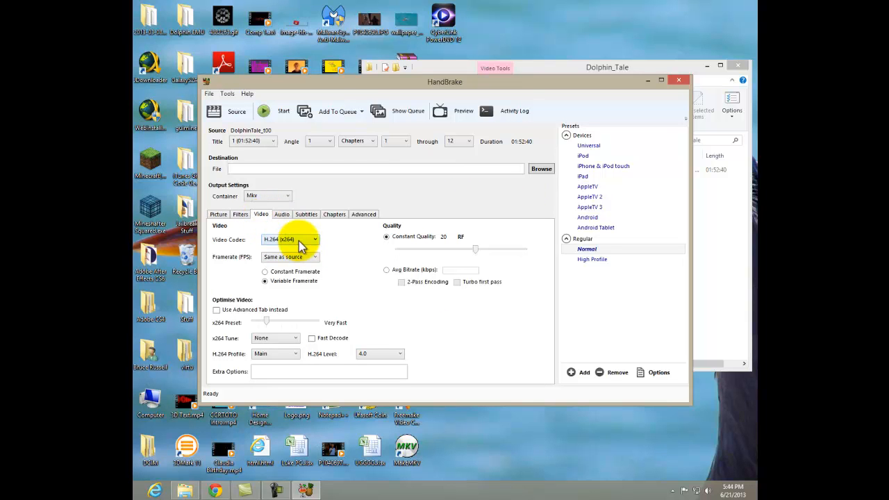
{"action": "left_click", "coordinate": [315, 240]}
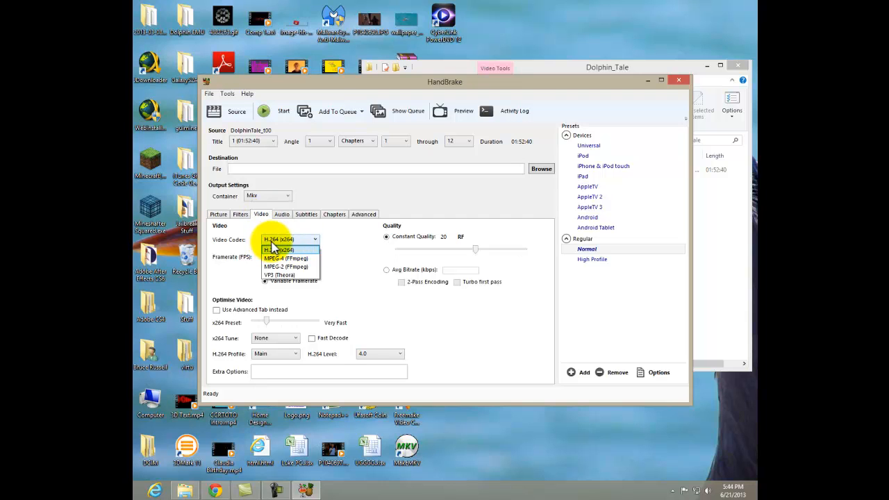
{"action": "left_click", "coordinate": [280, 251]}
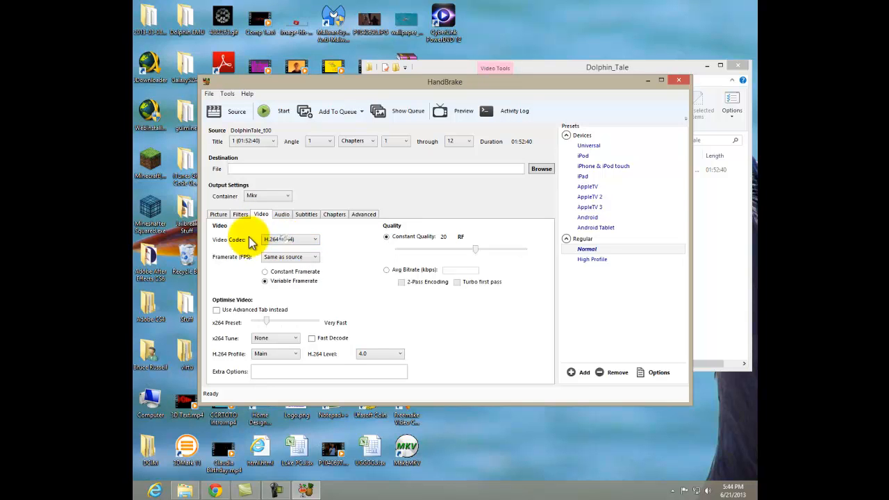
{"action": "mouse_move", "coordinate": [475, 249]}
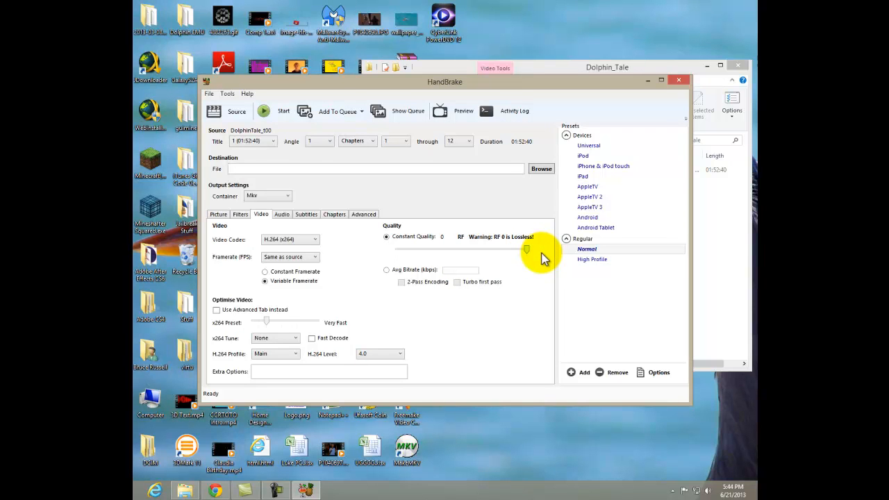
{"action": "left_click_drag", "start_coordinate": [526, 249], "coordinate": [457, 250]}
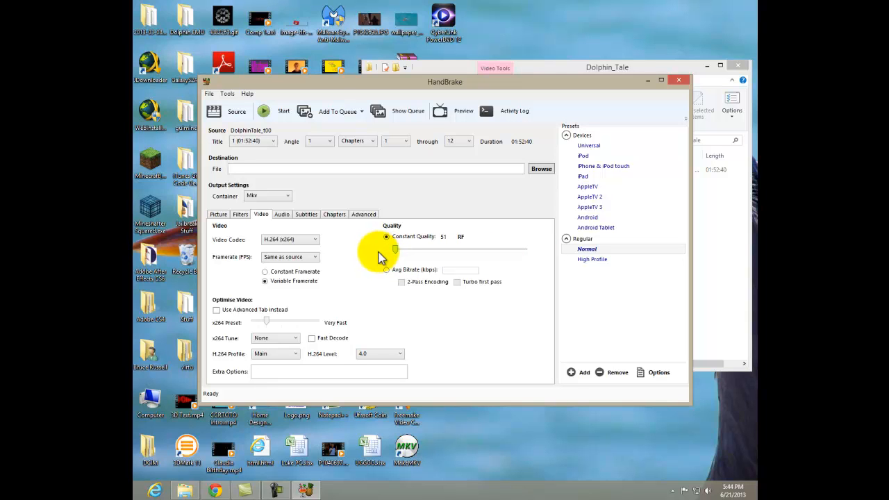
{"action": "mouse_move", "coordinate": [367, 259]}
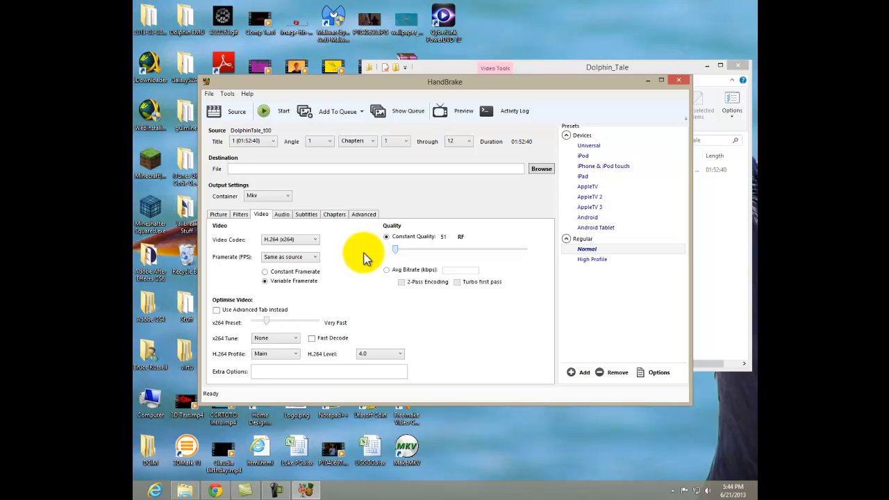
{"action": "mouse_move", "coordinate": [452, 97]}
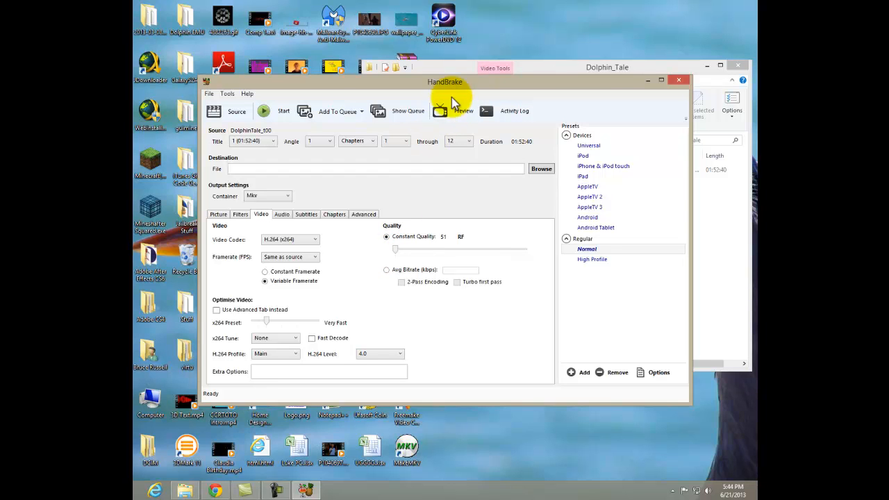
Encode and play a 30-second preview clip with the default player.
{"action": "left_click", "coordinate": [463, 111]}
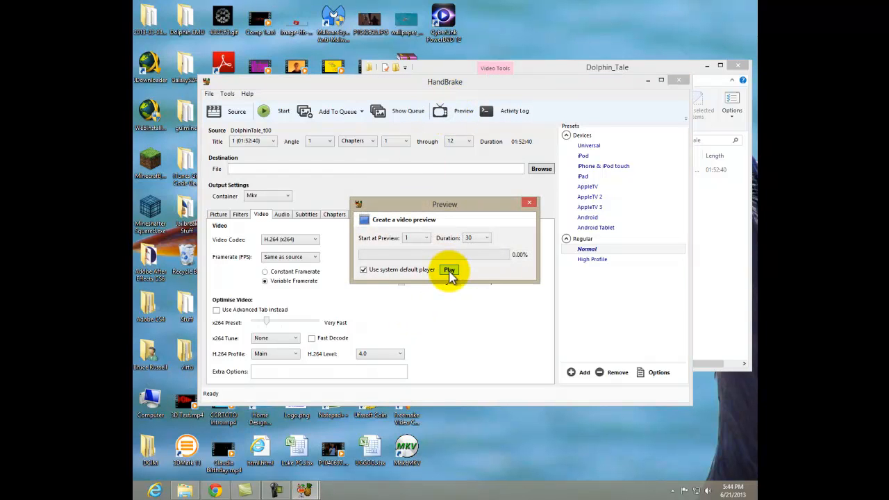
{"action": "left_click", "coordinate": [449, 269]}
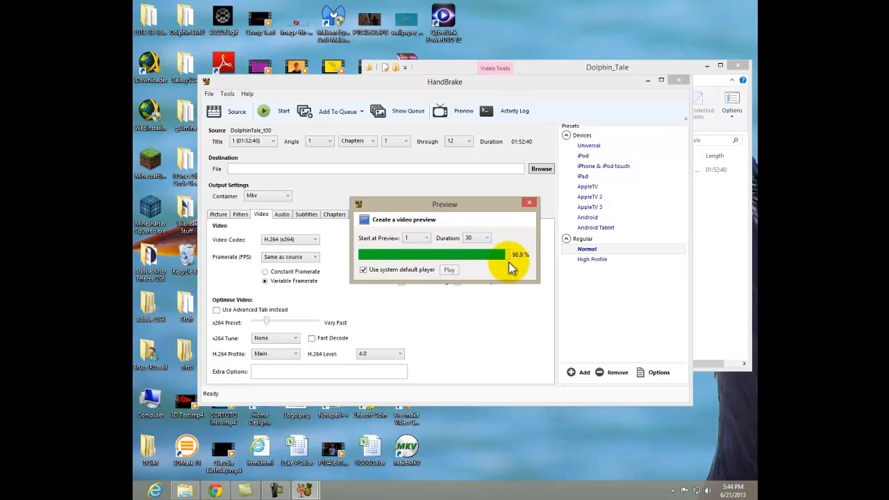
{"action": "left_click", "coordinate": [449, 269]}
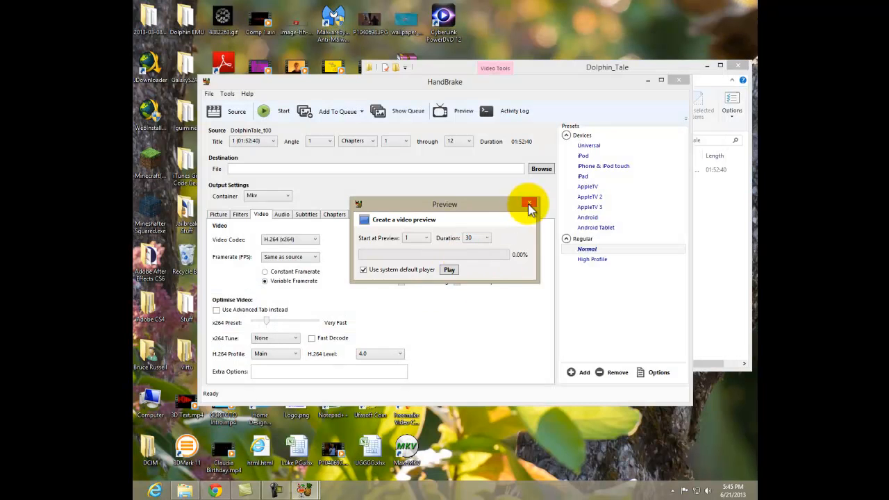
Close the preview window and set constant quality to RF 20.
{"action": "left_click", "coordinate": [529, 204]}
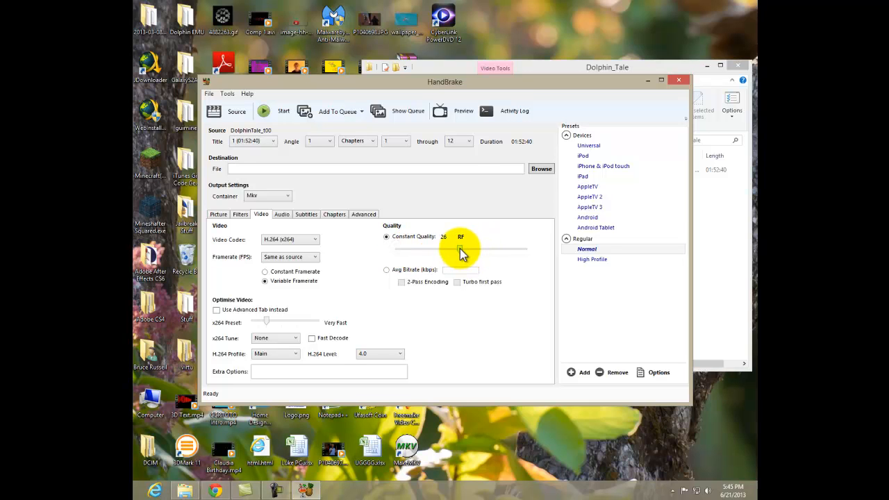
{"action": "mouse_move", "coordinate": [464, 250]}
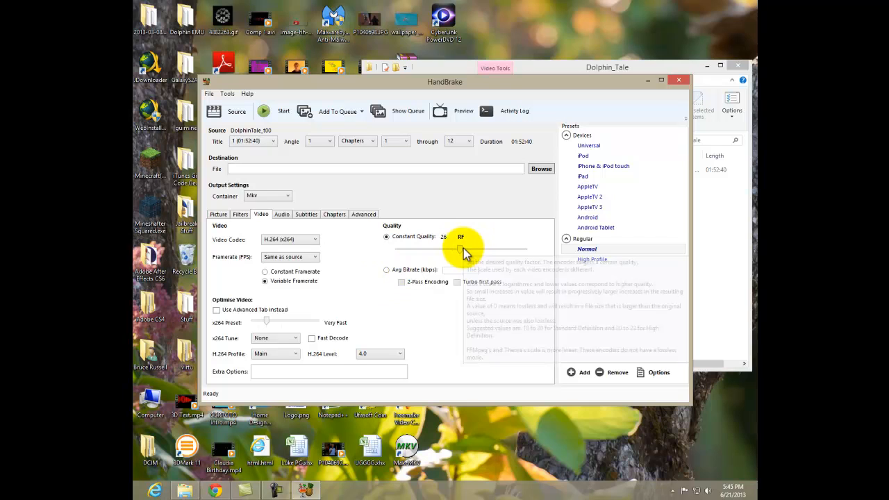
{"action": "mouse_move", "coordinate": [496, 287]}
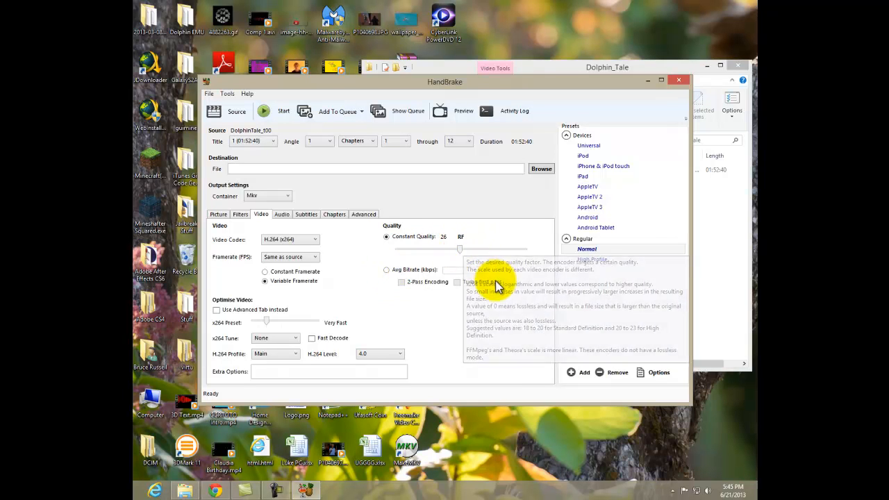
{"action": "mouse_move", "coordinate": [462, 251]}
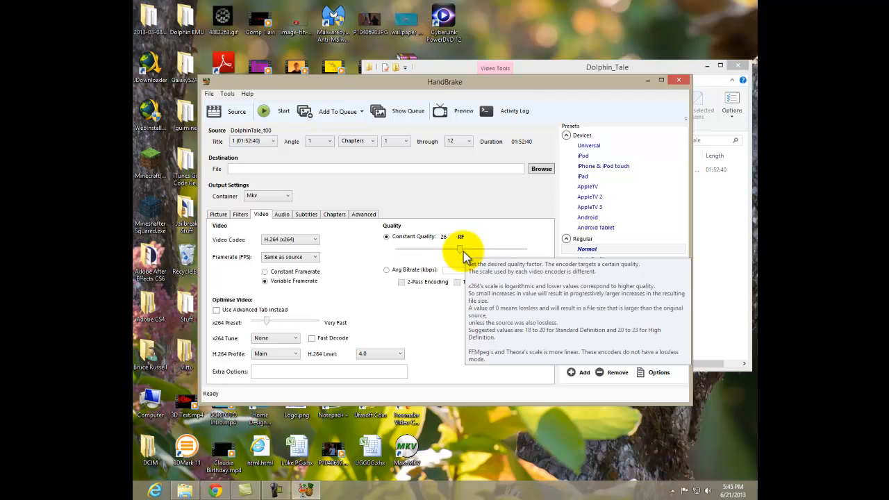
{"action": "left_click_drag", "start_coordinate": [462, 248], "coordinate": [472, 248]}
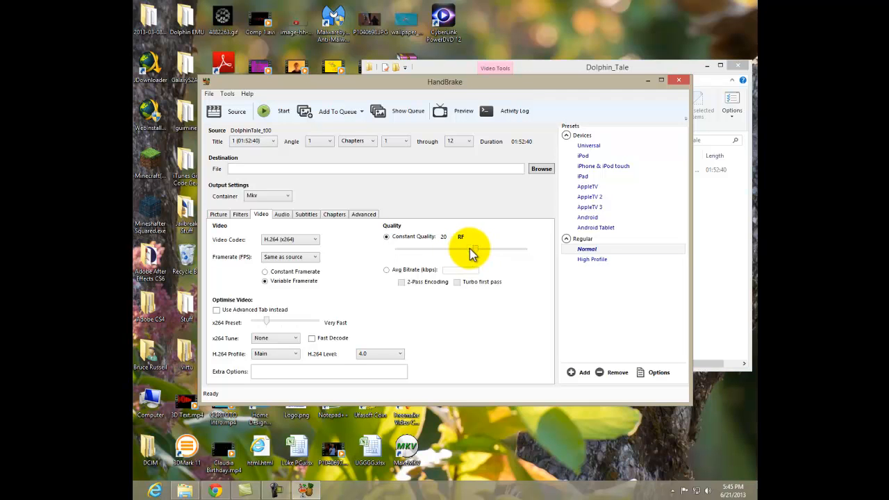
{"action": "mouse_move", "coordinate": [482, 212]}
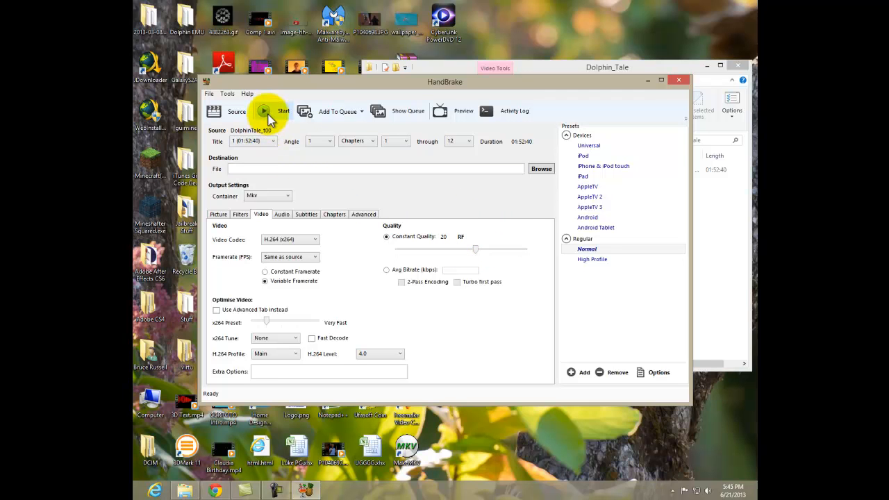
{"action": "mouse_move", "coordinate": [391, 169]}
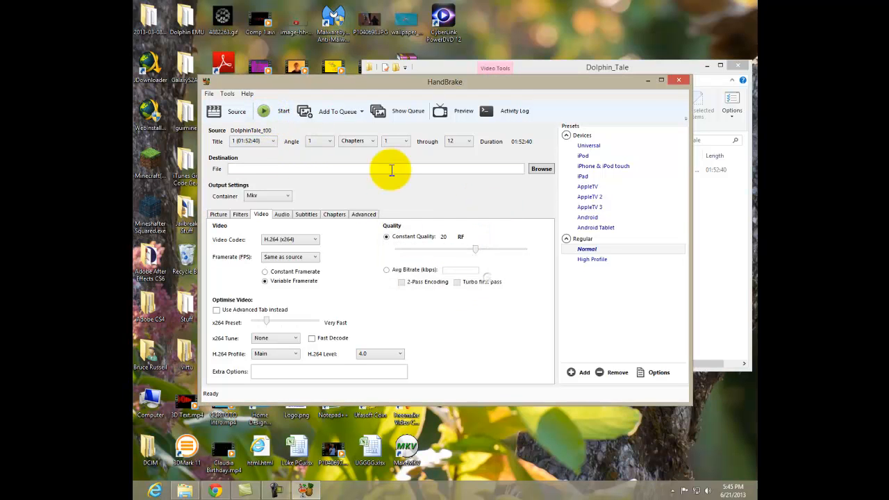
Restore the picture width to 1920 for 1920x1080 output and show the filter settings.
{"action": "left_click", "coordinate": [218, 214]}
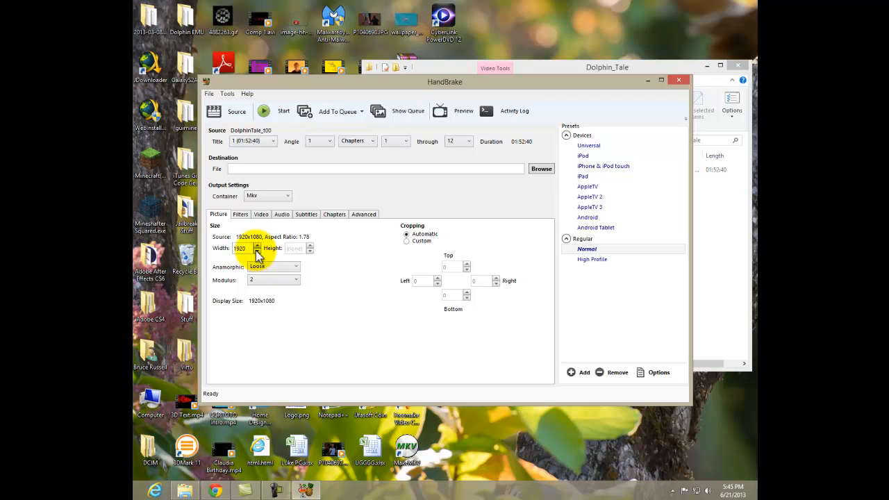
{"action": "mouse_move", "coordinate": [514, 372]}
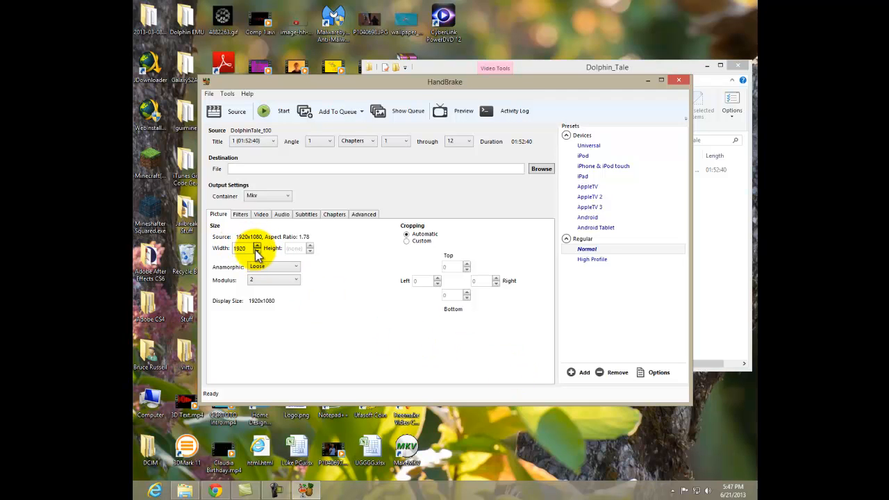
{"action": "left_click", "coordinate": [257, 250]}
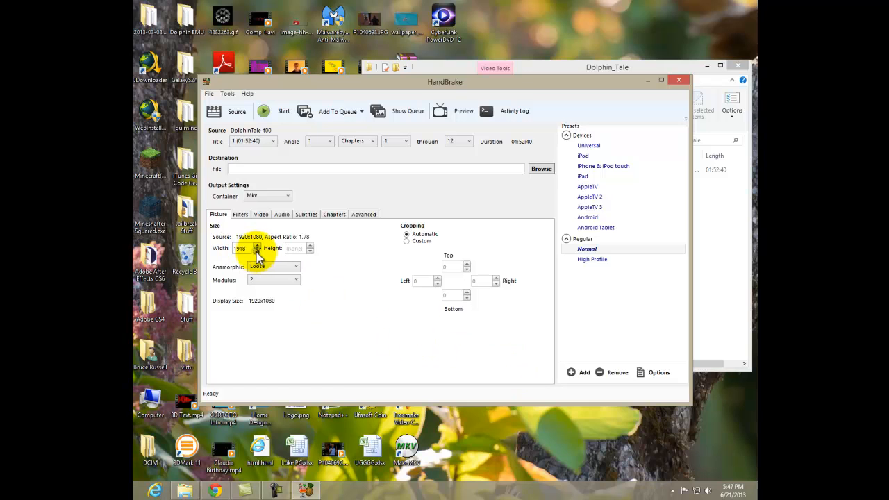
{"action": "left_click", "coordinate": [257, 251]}
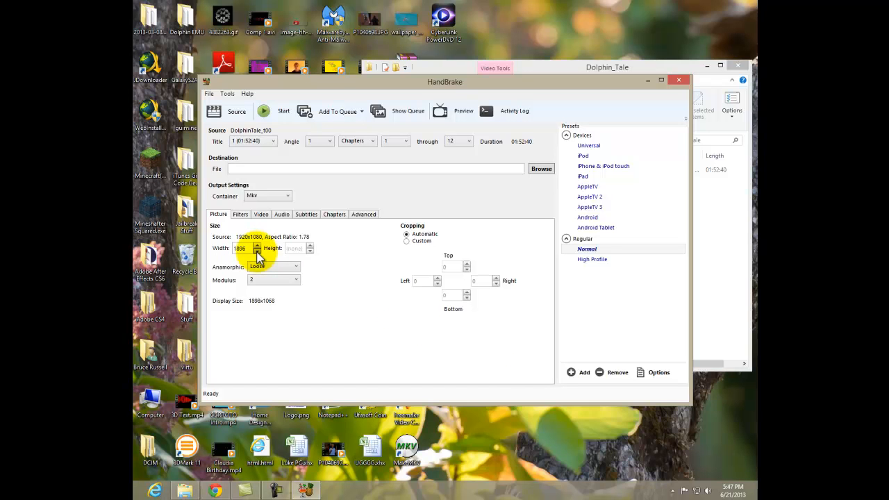
{"action": "left_click", "coordinate": [257, 251]}
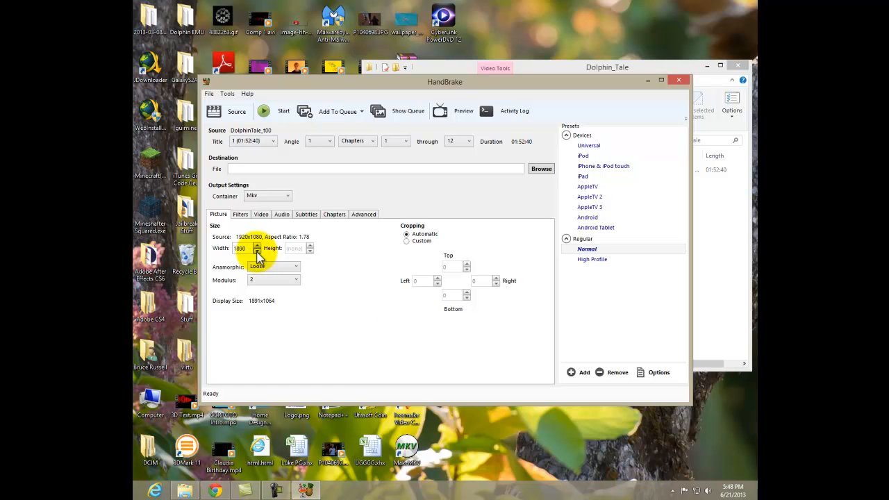
{"action": "triple_click", "coordinate": [240, 248]}
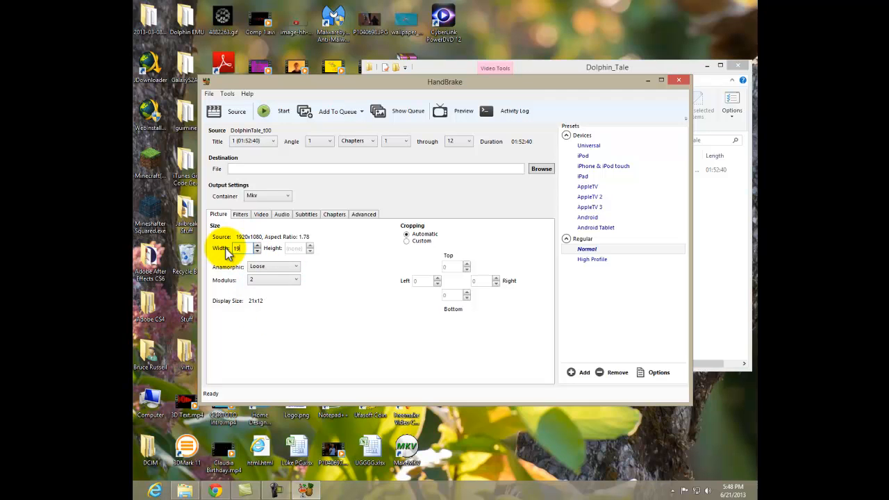
{"action": "type", "text": "1920"}
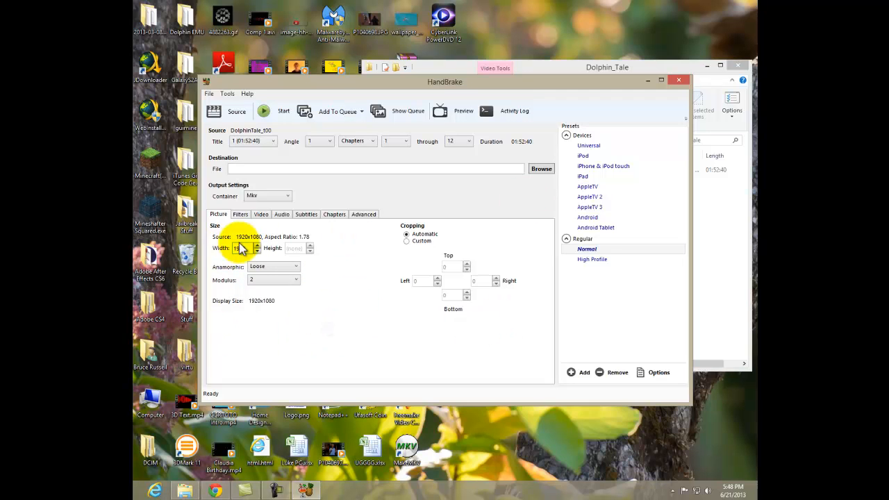
{"action": "mouse_move", "coordinate": [386, 250]}
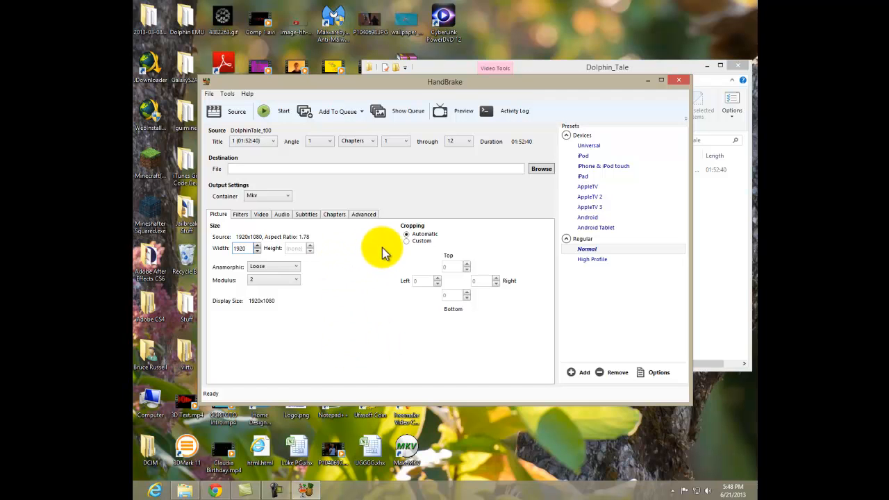
{"action": "left_click", "coordinate": [240, 214]}
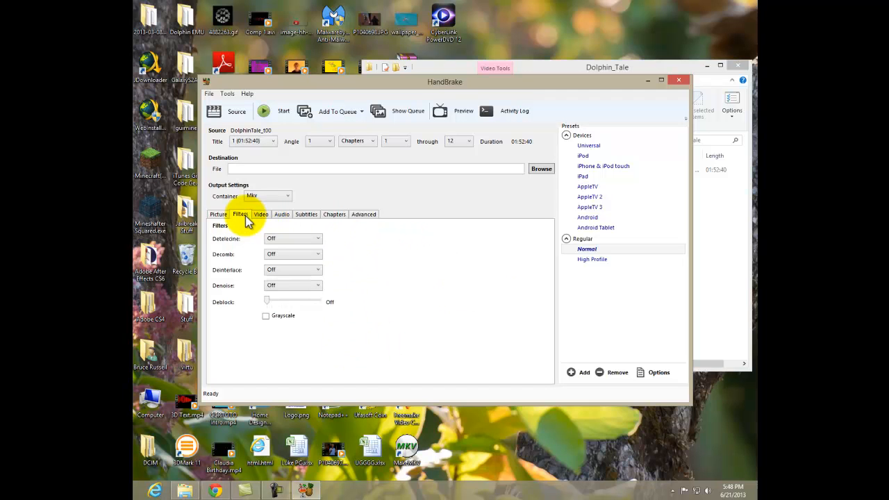
Review the Video tab and set the destination to Dolphin_Tale_COMPRESSED.mkv in M:\Video\Dolphin_Tale.
{"action": "left_click", "coordinate": [261, 214]}
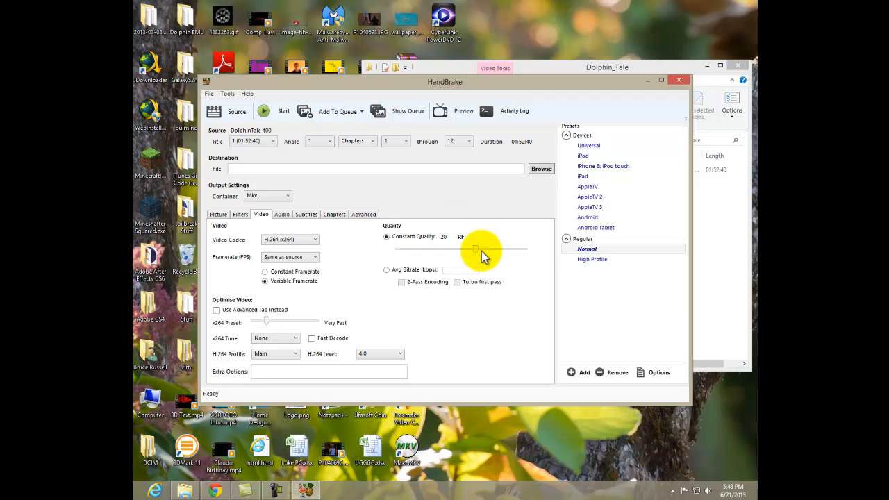
{"action": "mouse_move", "coordinate": [385, 304]}
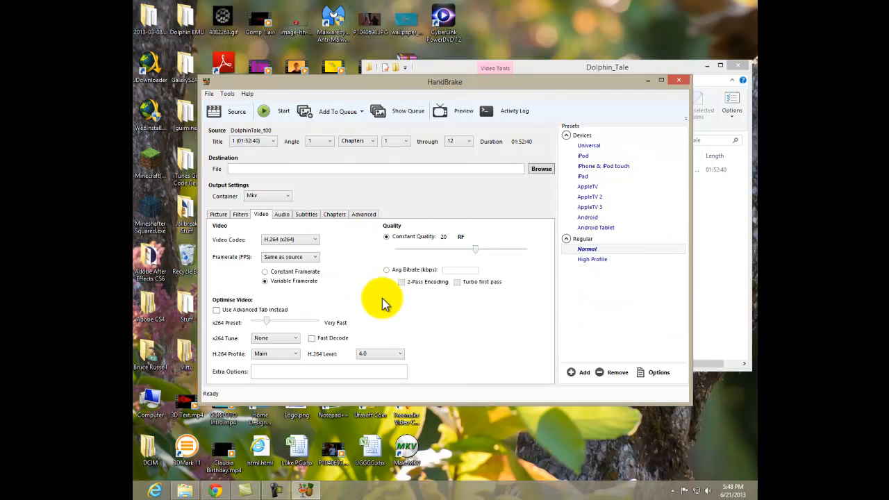
{"action": "left_click", "coordinate": [541, 168]}
{"action": "type", "text": "Dolphin_Tale_COMPRESSED.mkv"}
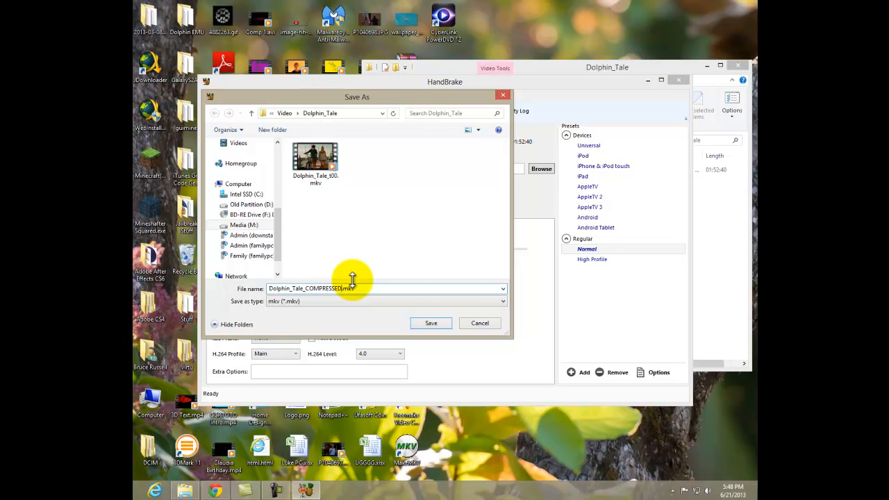
{"action": "left_click", "coordinate": [431, 323]}
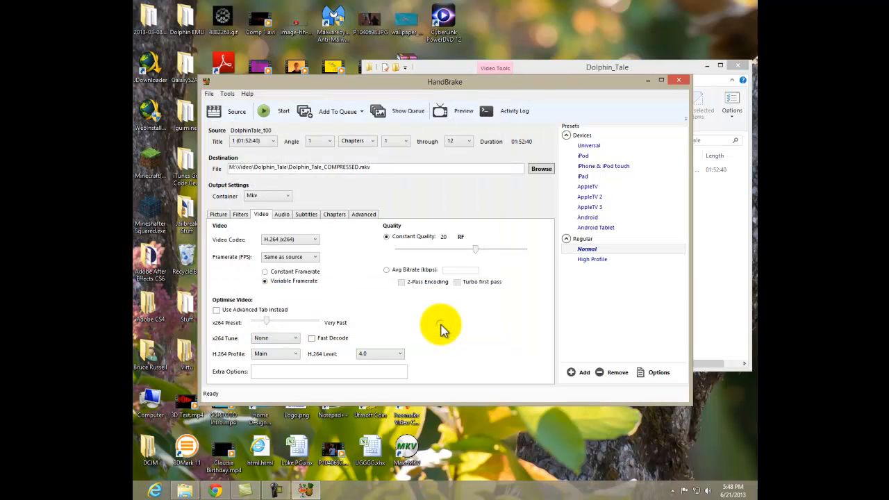
{"action": "mouse_move", "coordinate": [296, 128]}
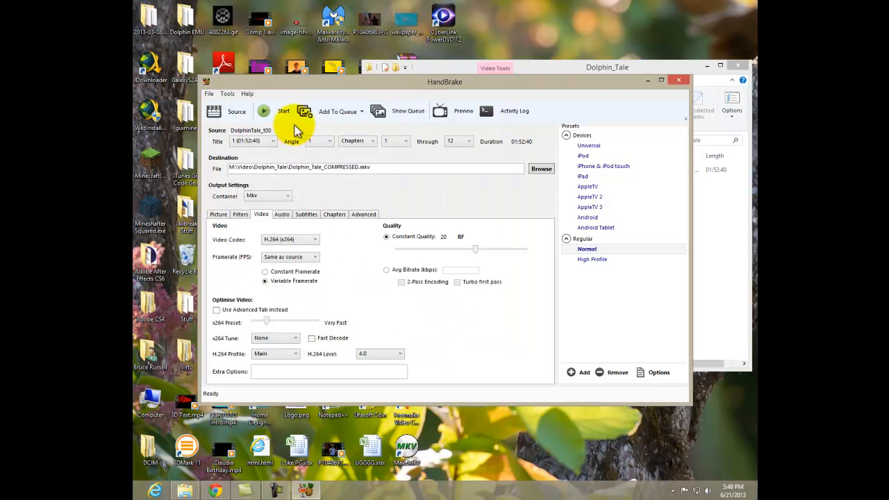
Start HandBrake's encode of the Dolphin Tale movie, then go to the Windows Start screen.
{"action": "left_click", "coordinate": [283, 111]}
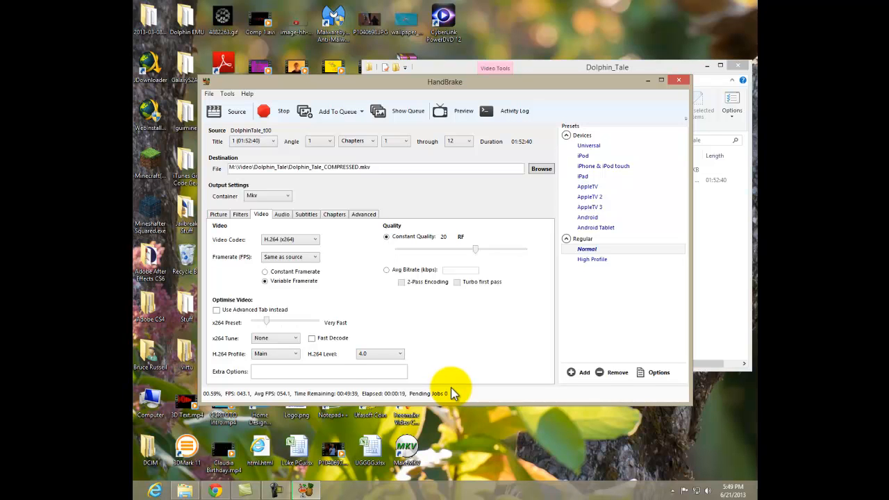
{"action": "mouse_move", "coordinate": [716, 327]}
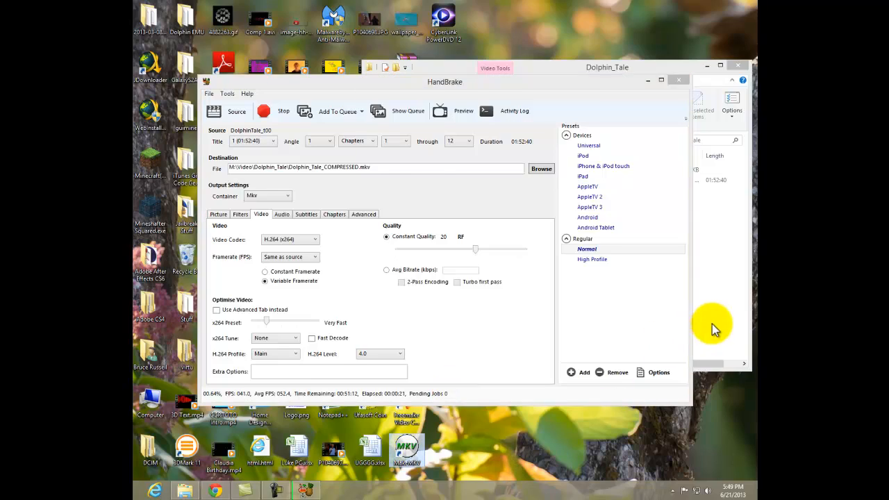
{"action": "key", "text": "Super"}
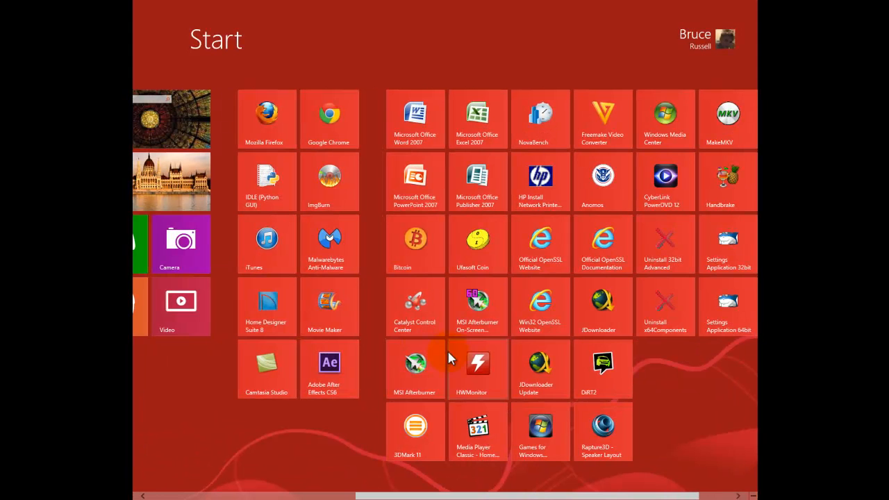
{"action": "mouse_move", "coordinate": [709, 229]}
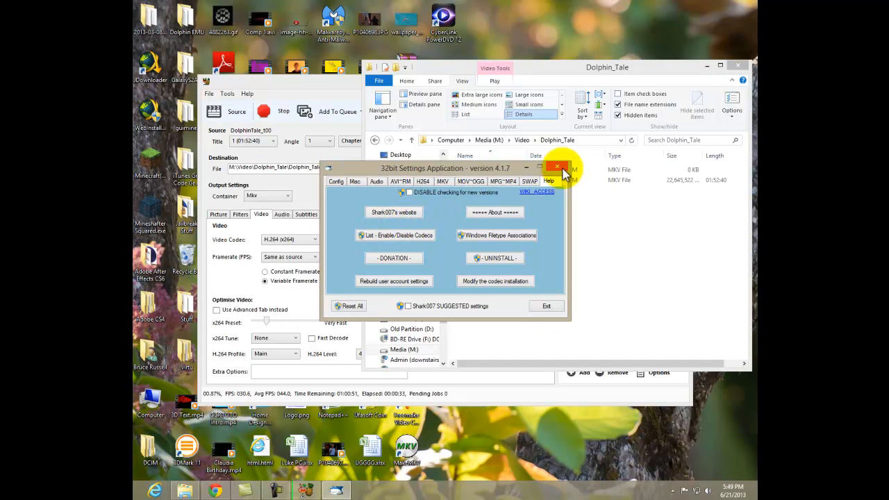
Close the Shark007 32-bit codec settings window, then the 64-bit one.
{"action": "left_click", "coordinate": [557, 169]}
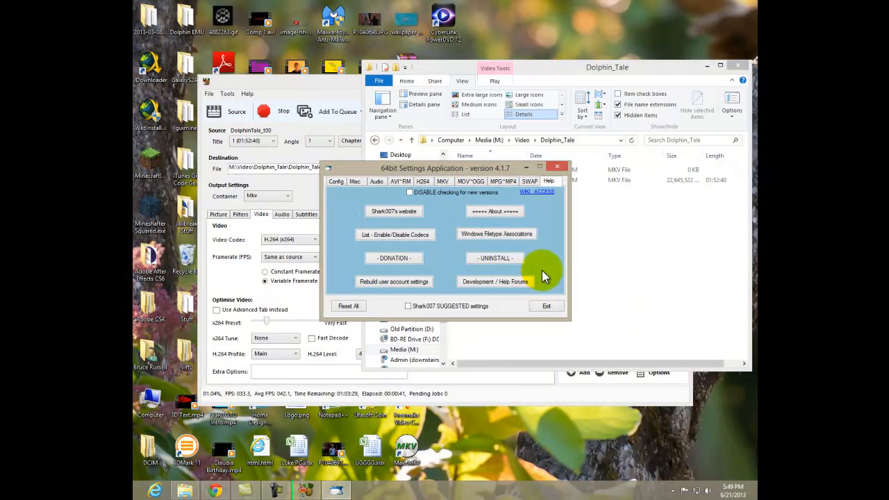
{"action": "mouse_move", "coordinate": [643, 274]}
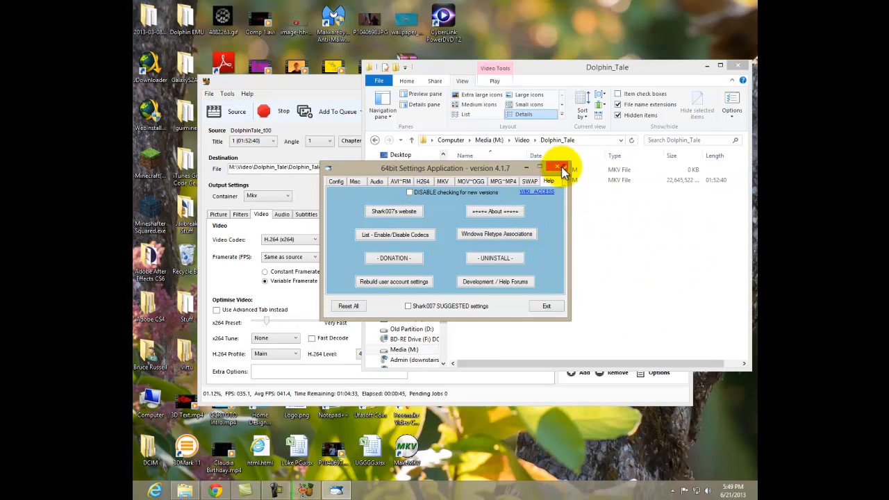
{"action": "left_click", "coordinate": [559, 168]}
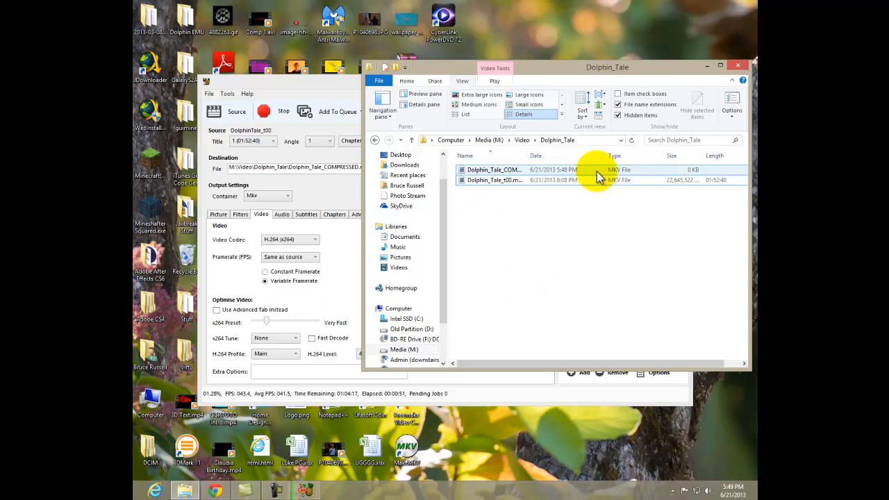
{"action": "mouse_move", "coordinate": [483, 316]}
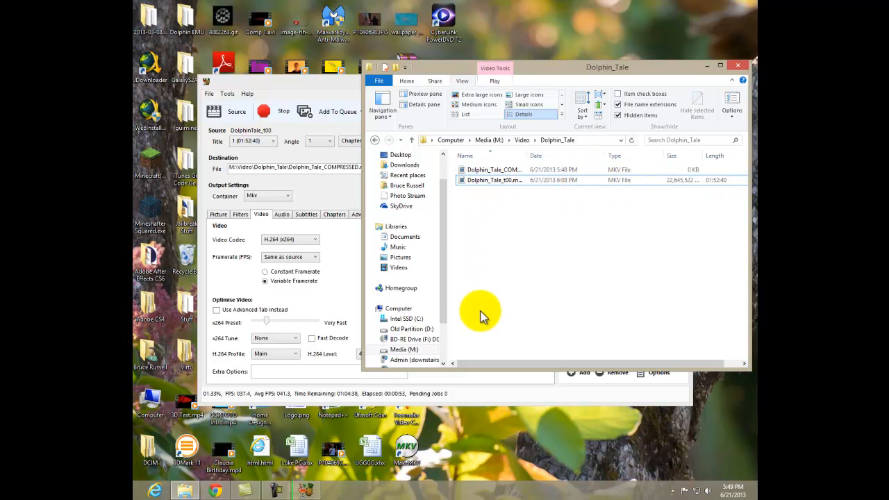
{"action": "mouse_move", "coordinate": [549, 245]}
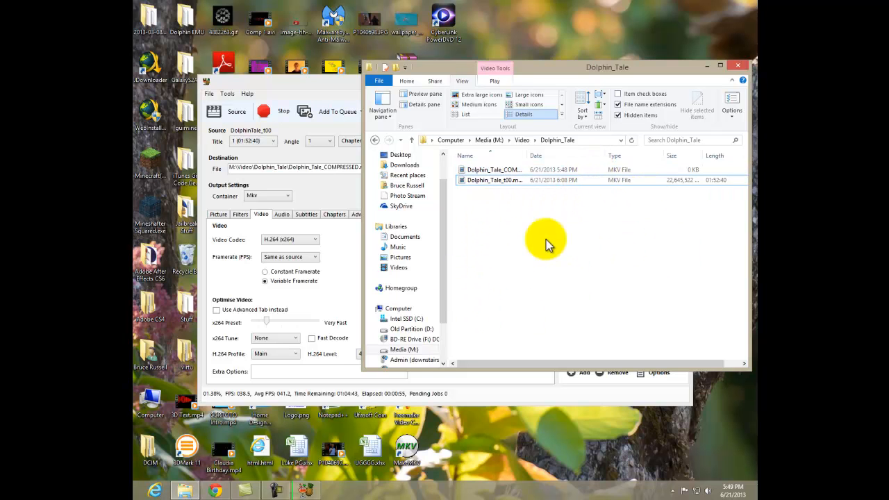
{"action": "mouse_move", "coordinate": [516, 407]}
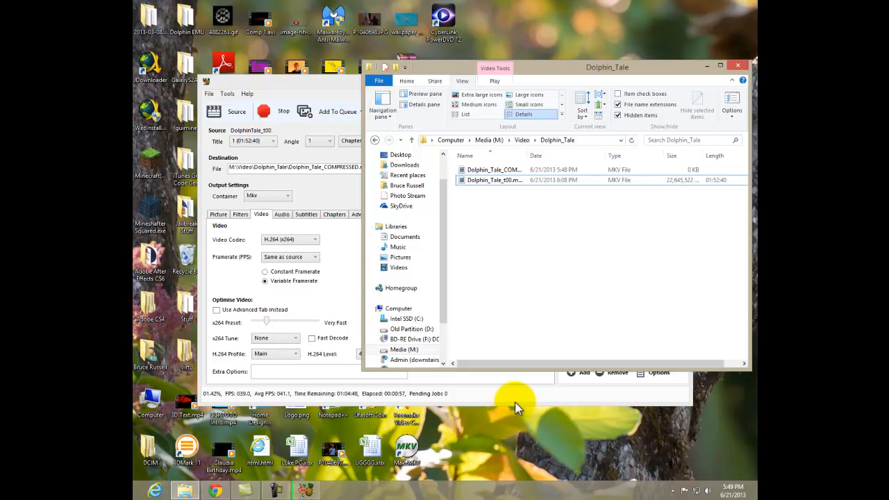
{"action": "mouse_move", "coordinate": [570, 298]}
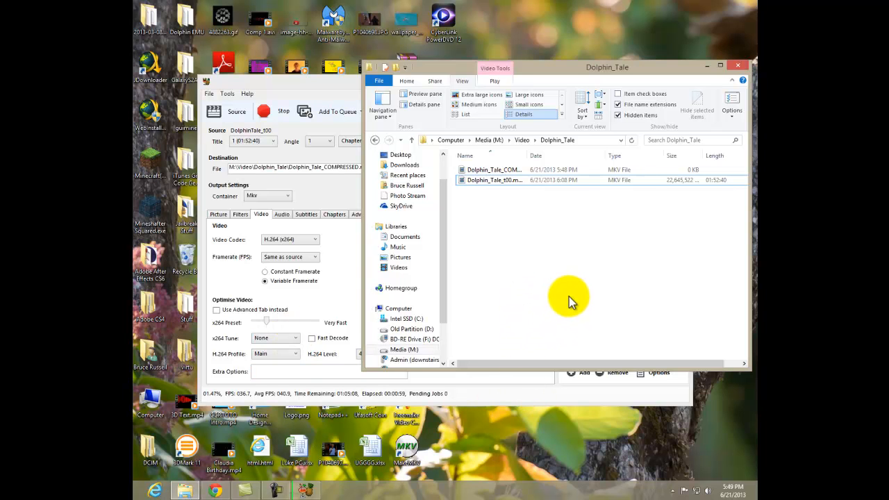
{"action": "mouse_move", "coordinate": [615, 295]}
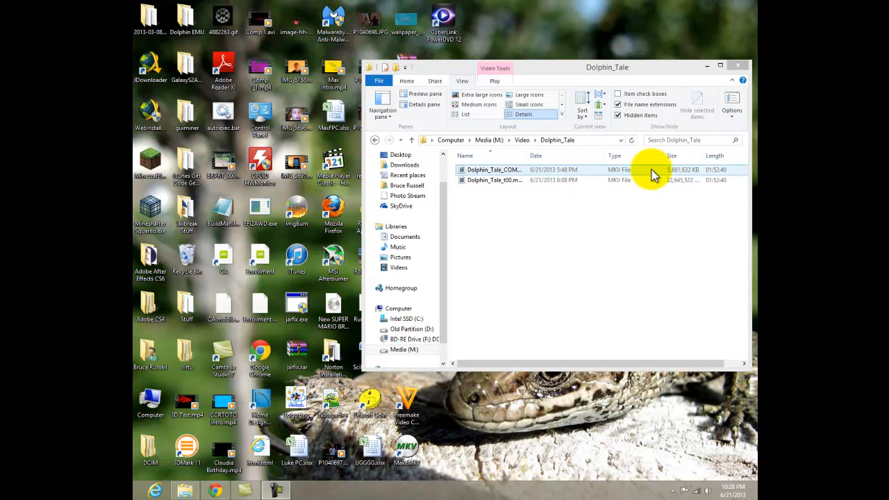
{"action": "mouse_move", "coordinate": [694, 177]}
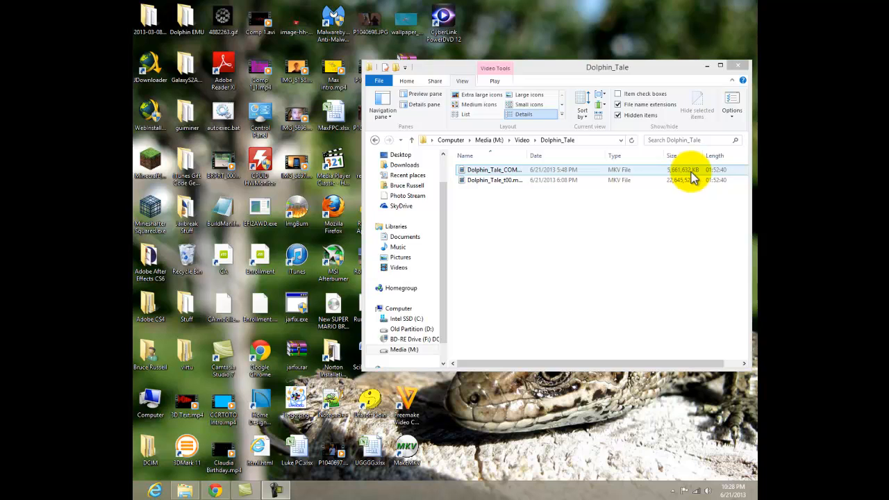